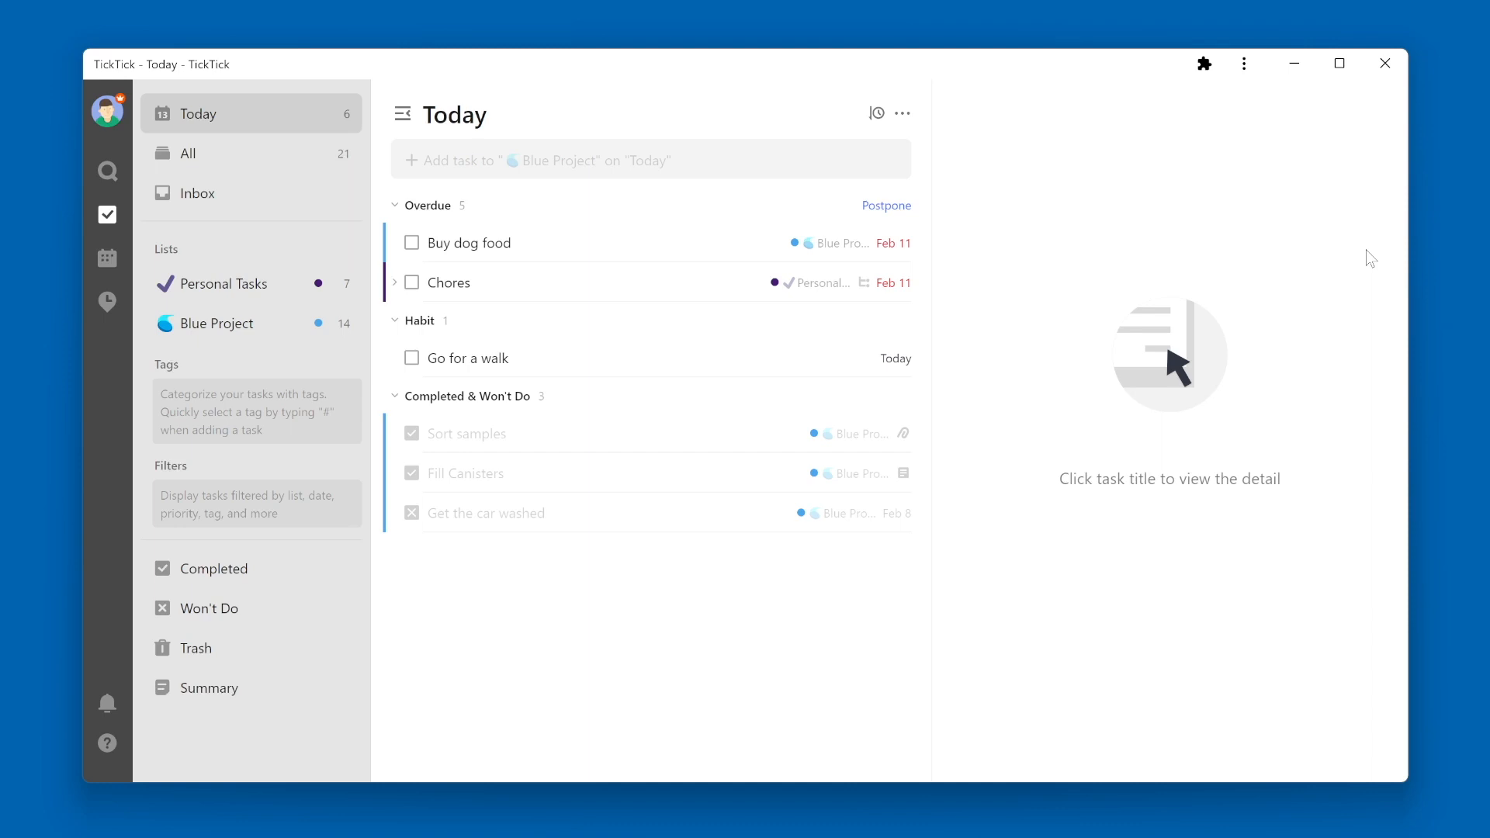
mouse_move(1363, 316)
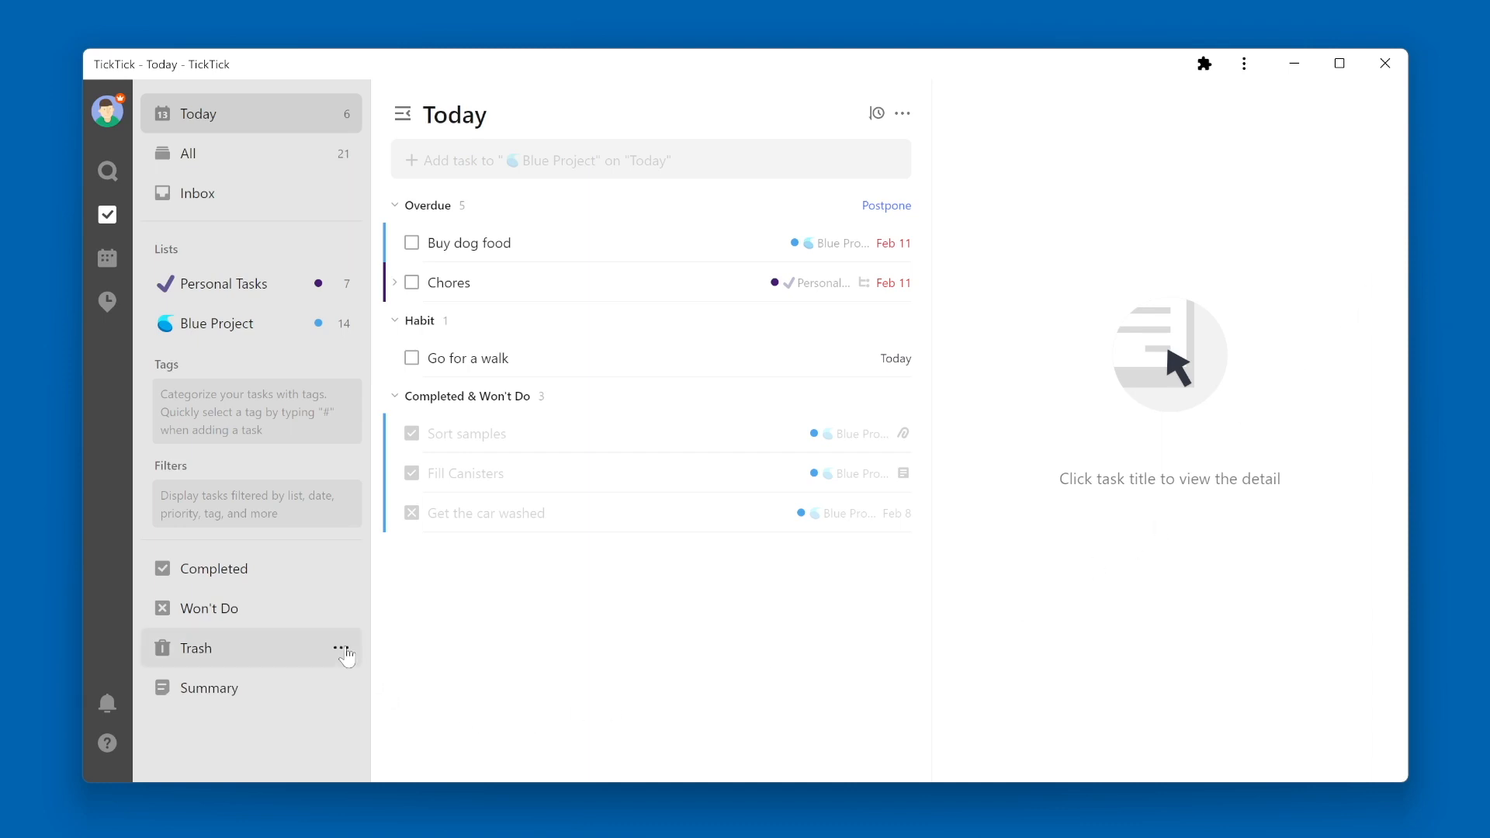
mouse_move(239, 697)
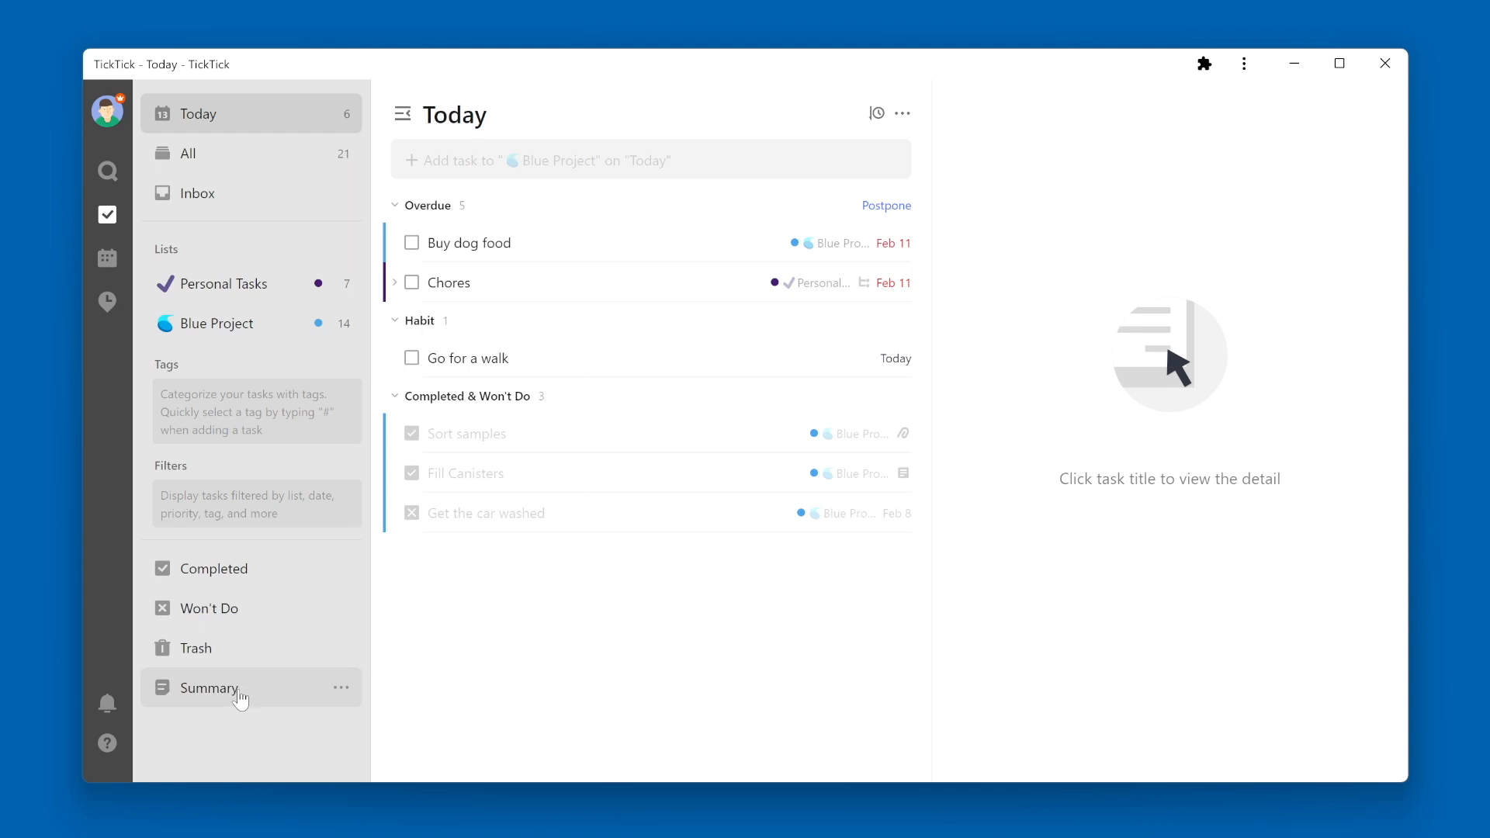
Show the Summary view and bring up its reporting-period choices, with This Week chosen
click(210, 688)
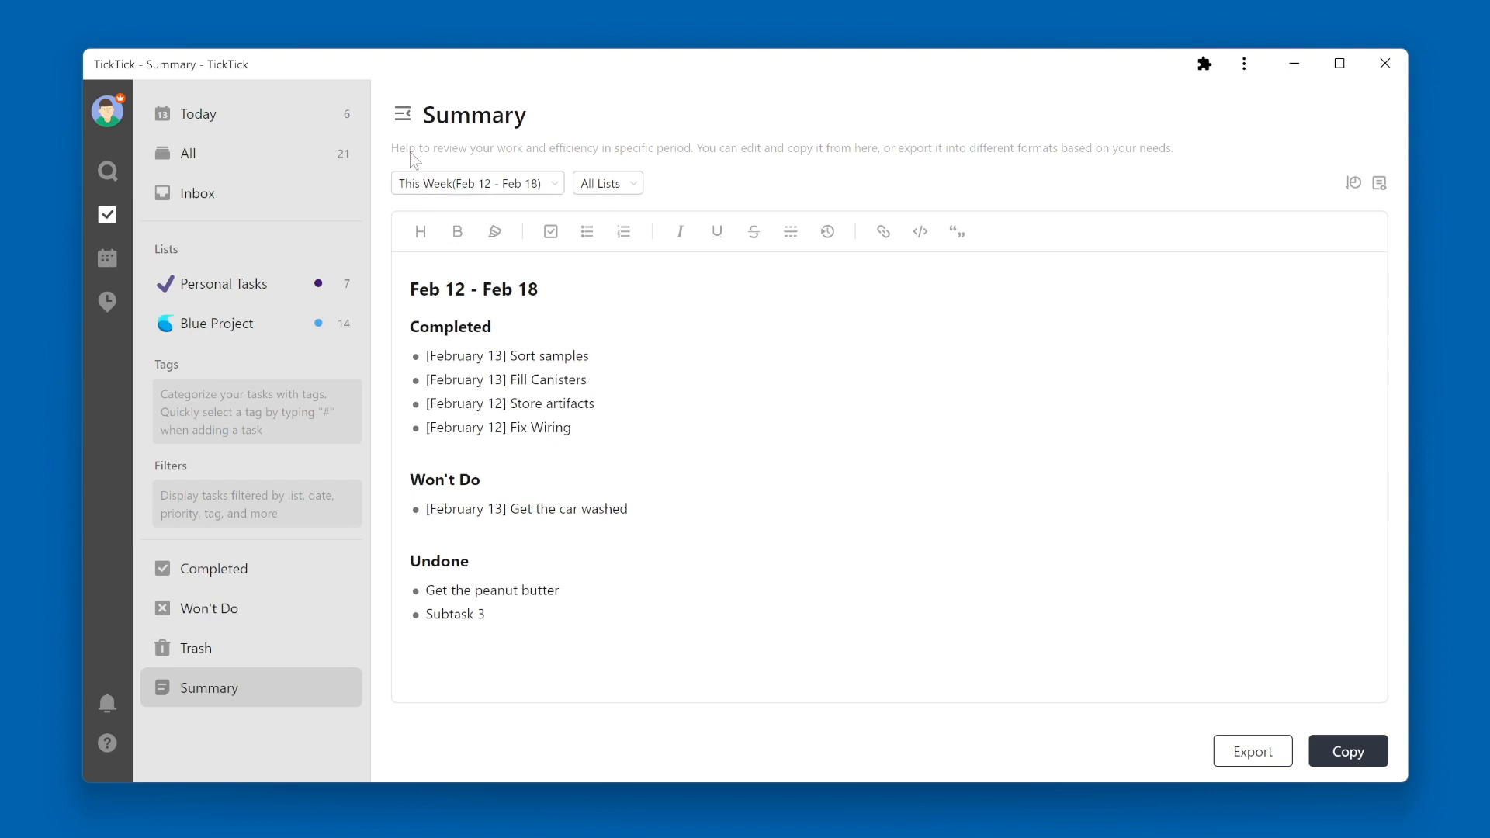
mouse_move(522, 166)
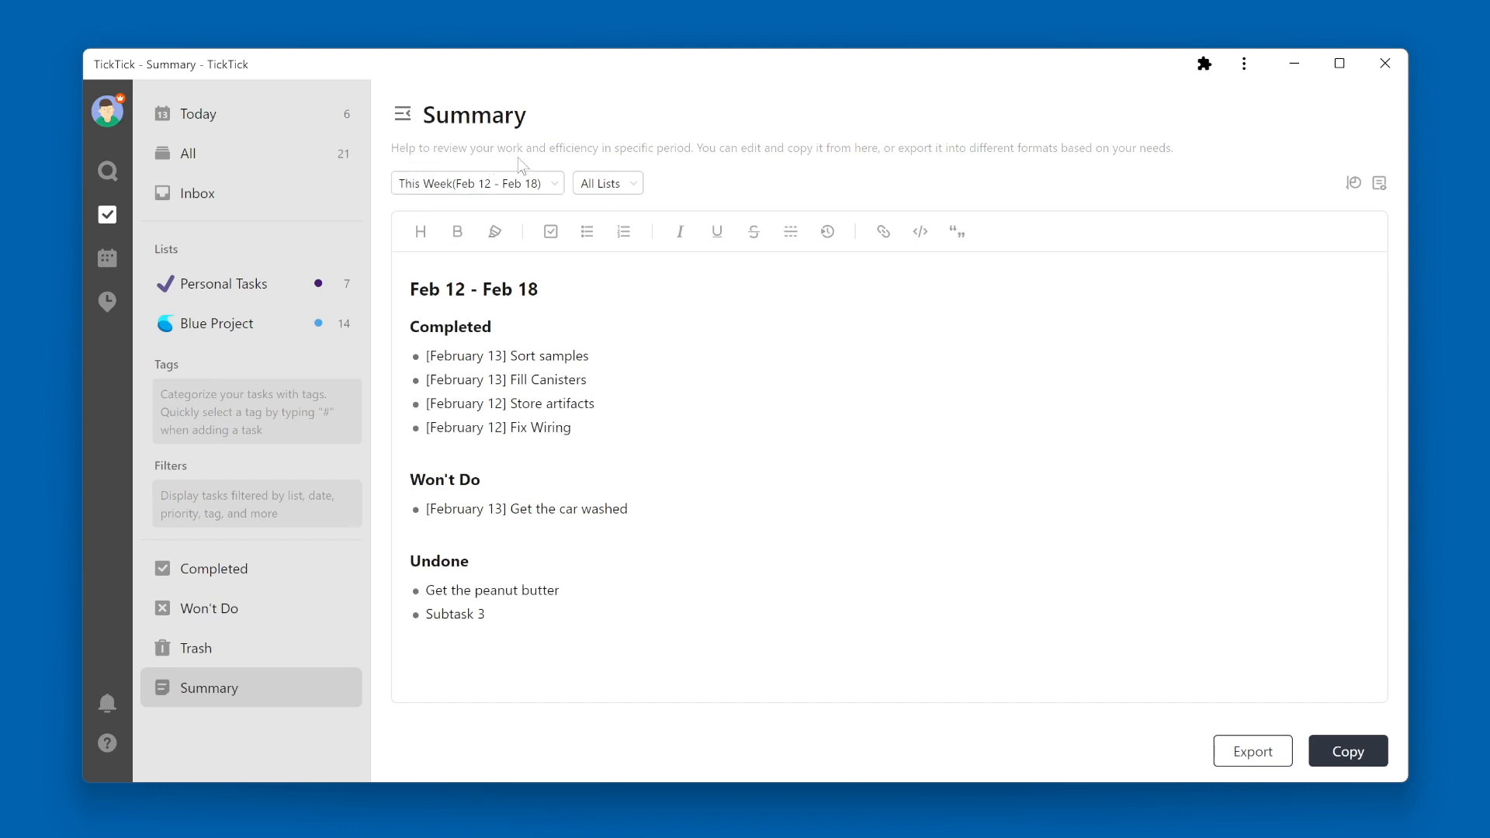
mouse_move(678, 163)
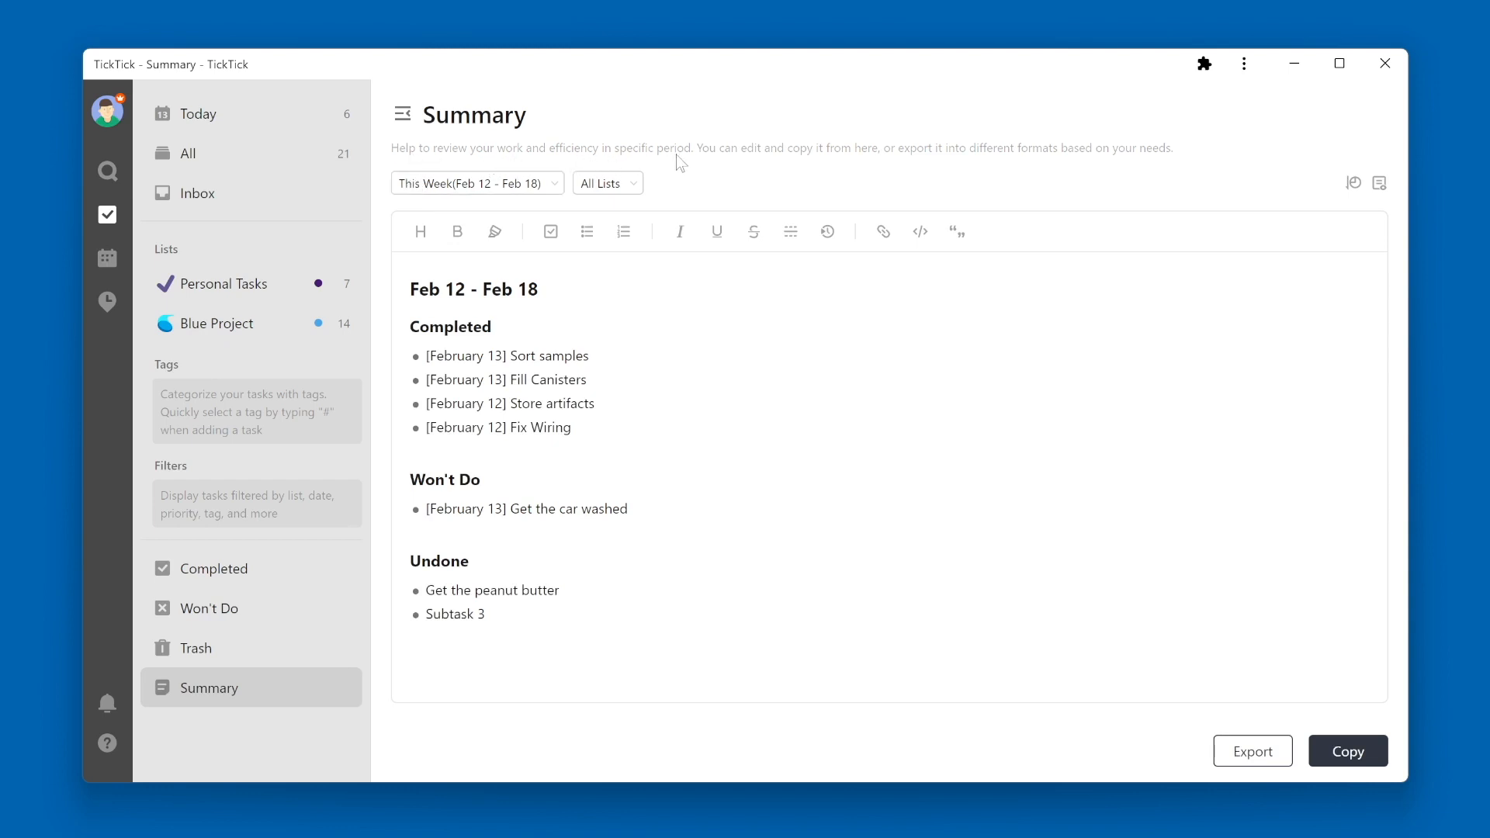
mouse_move(765, 176)
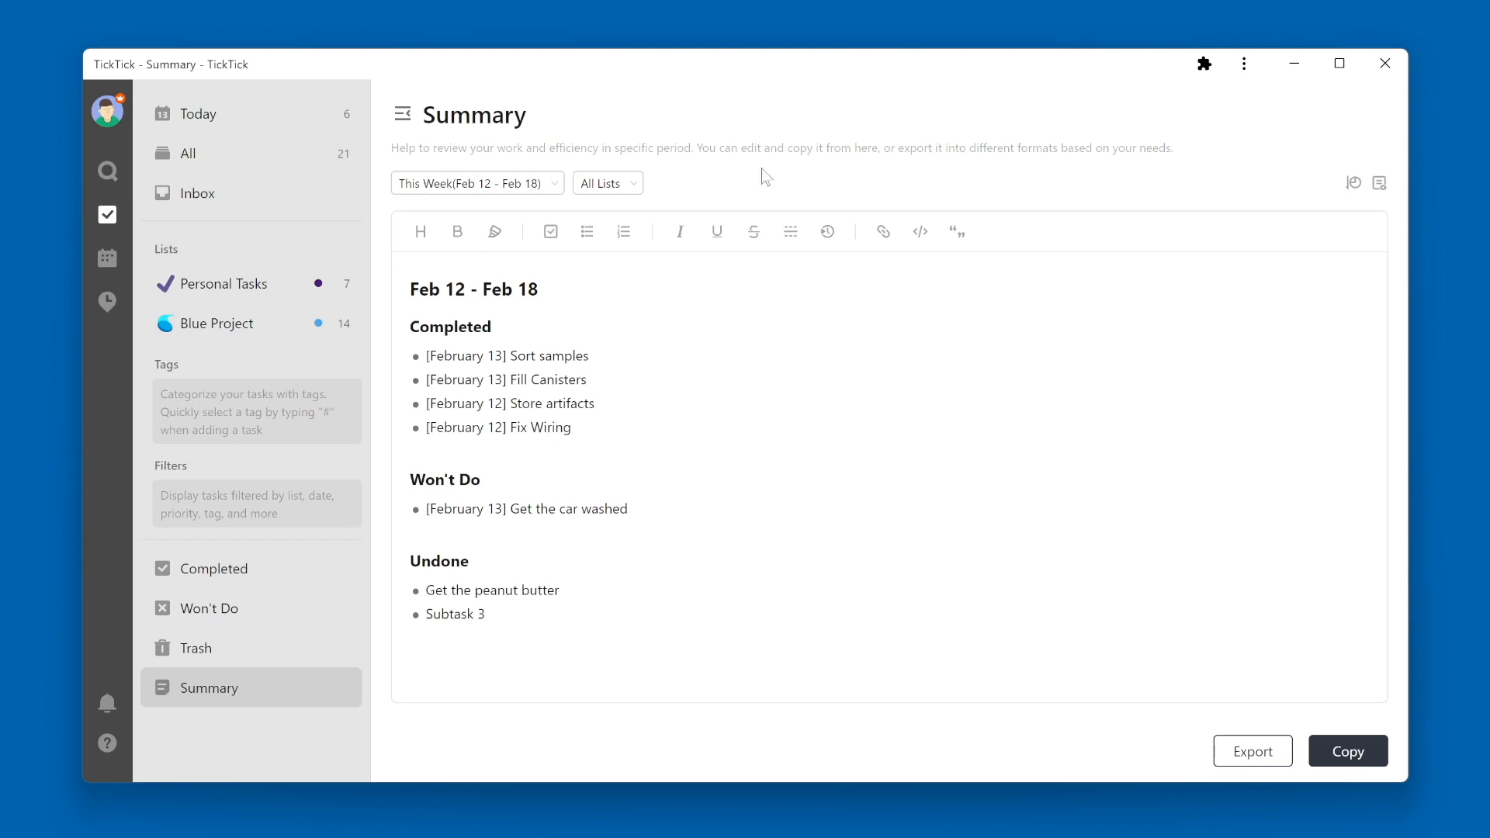
mouse_move(891, 162)
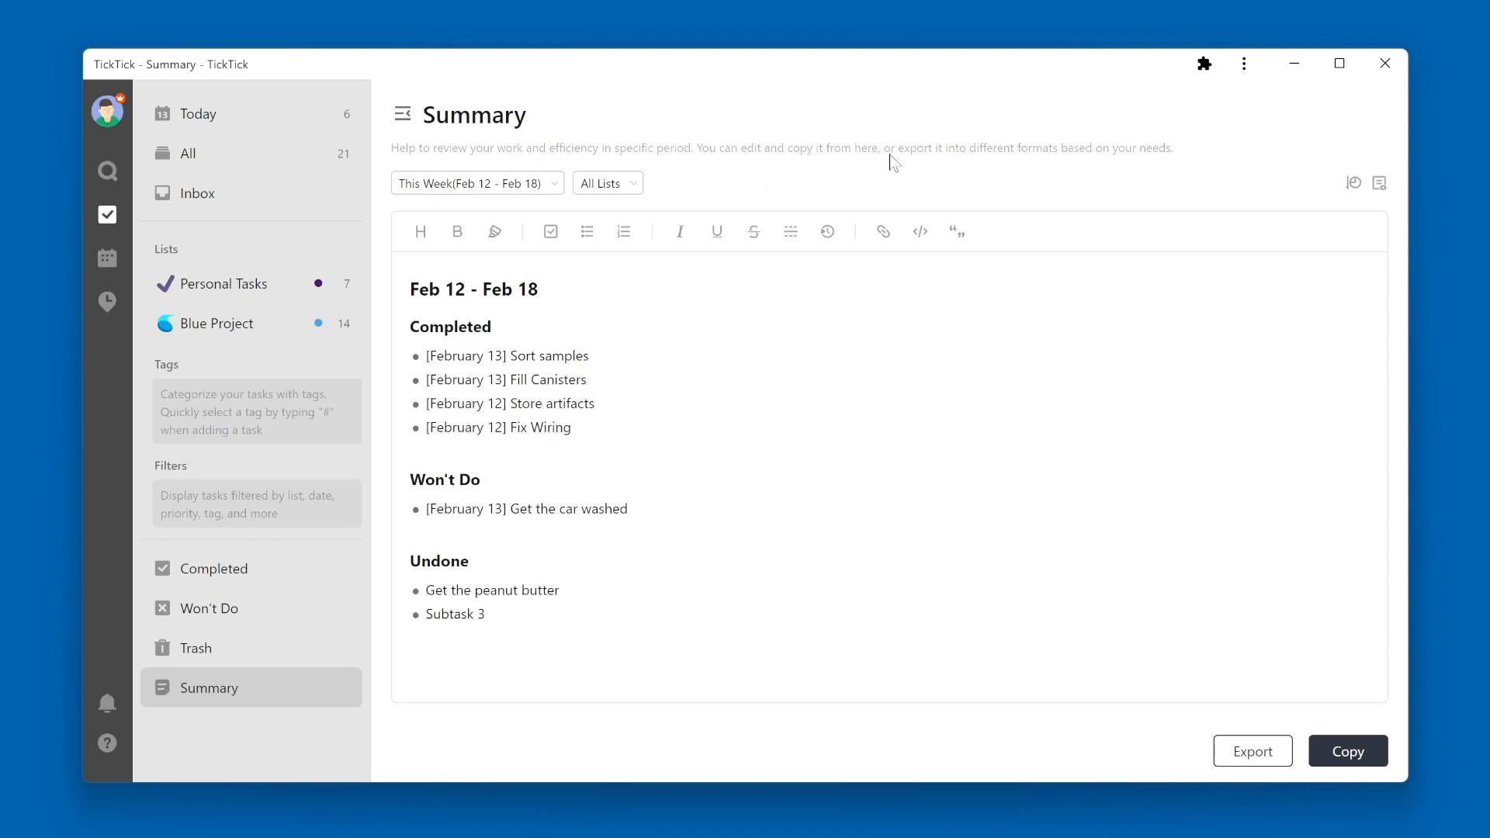
mouse_move(1034, 163)
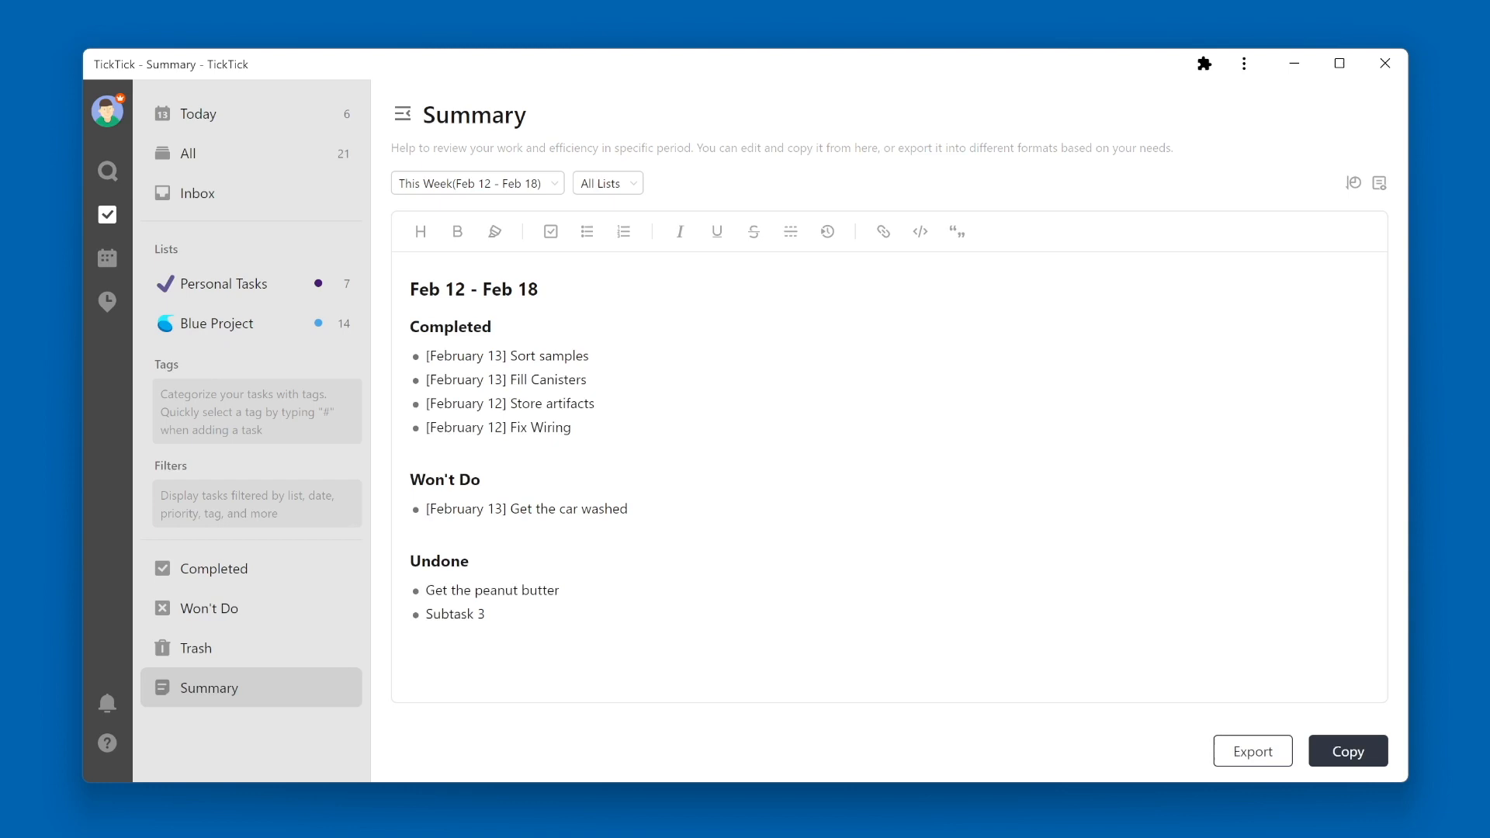
mouse_move(597, 242)
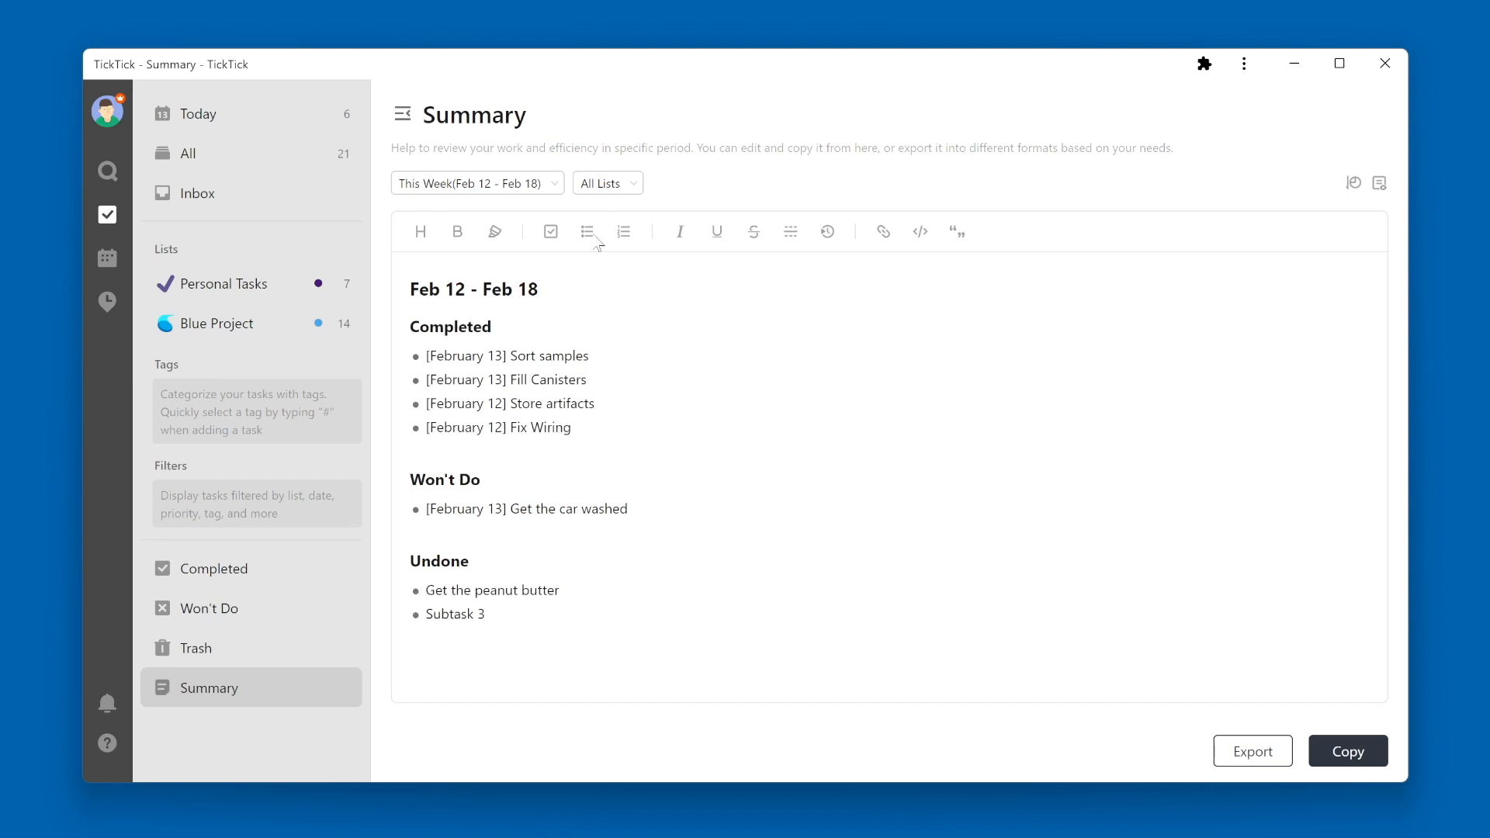
click(475, 183)
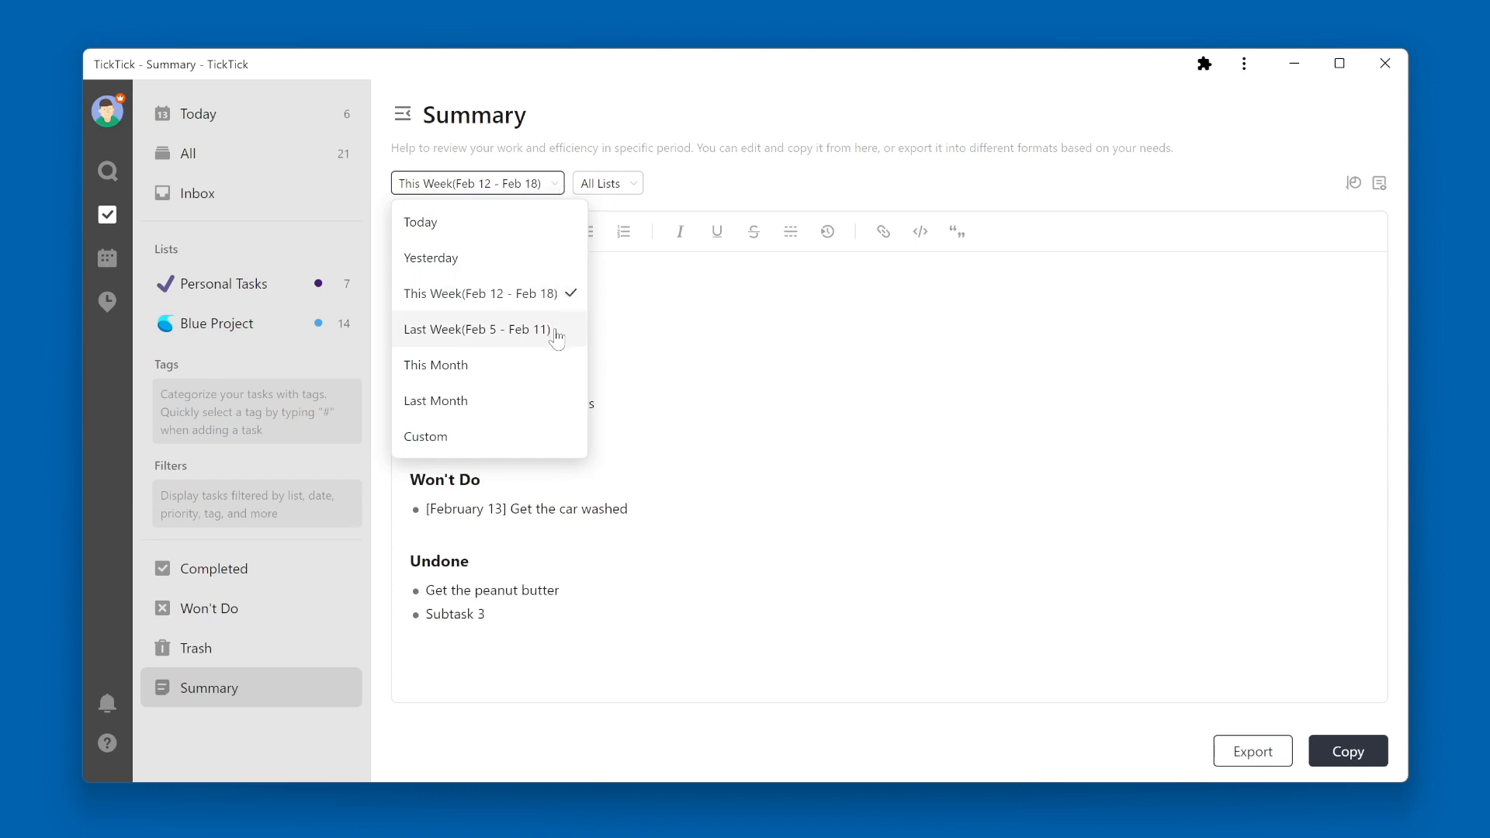
Preview Last Week's summary, return to This Week, and bring up the All Lists chooser
click(478, 329)
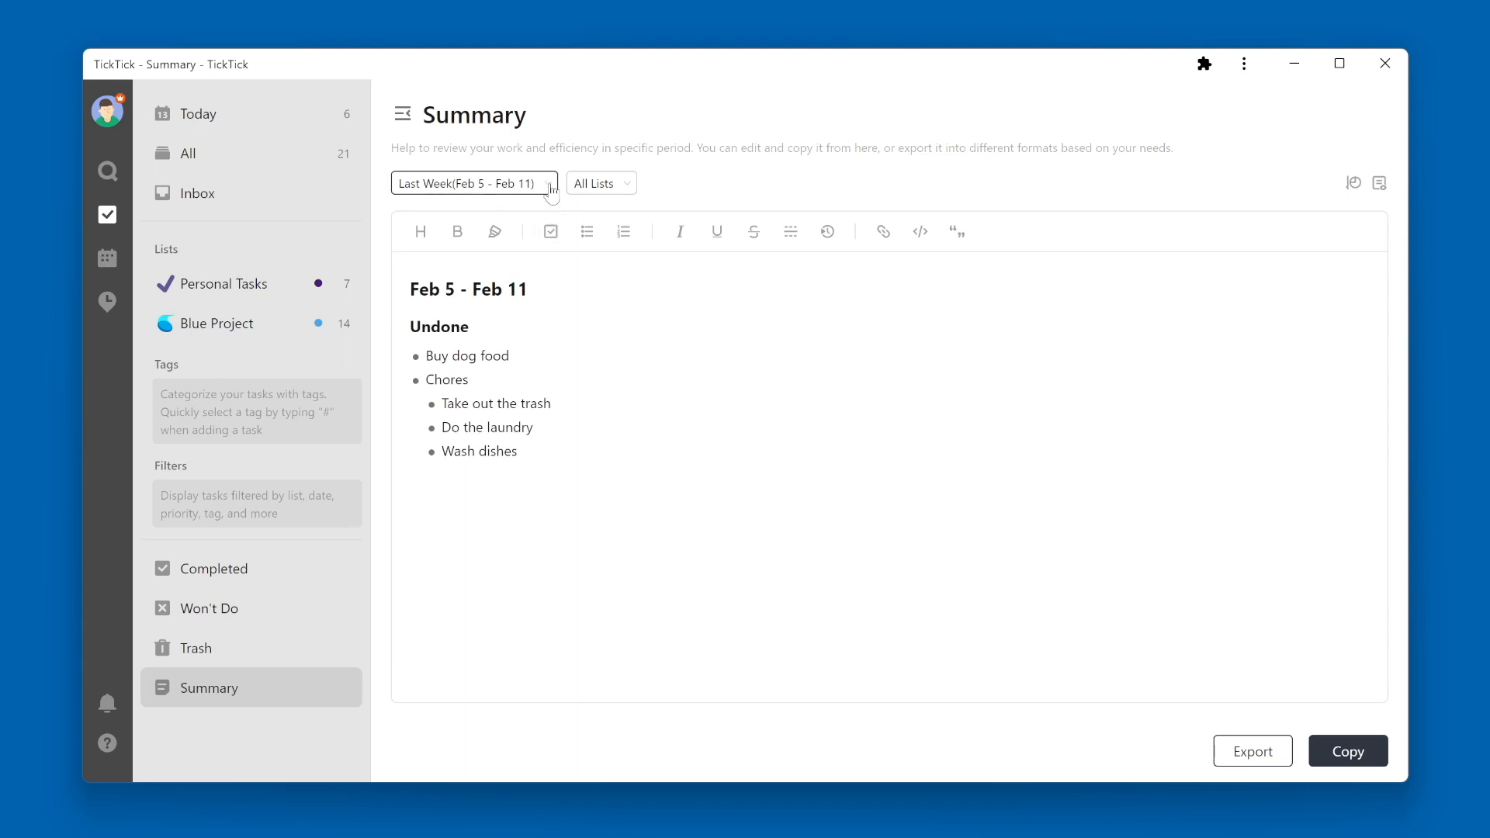
click(474, 183)
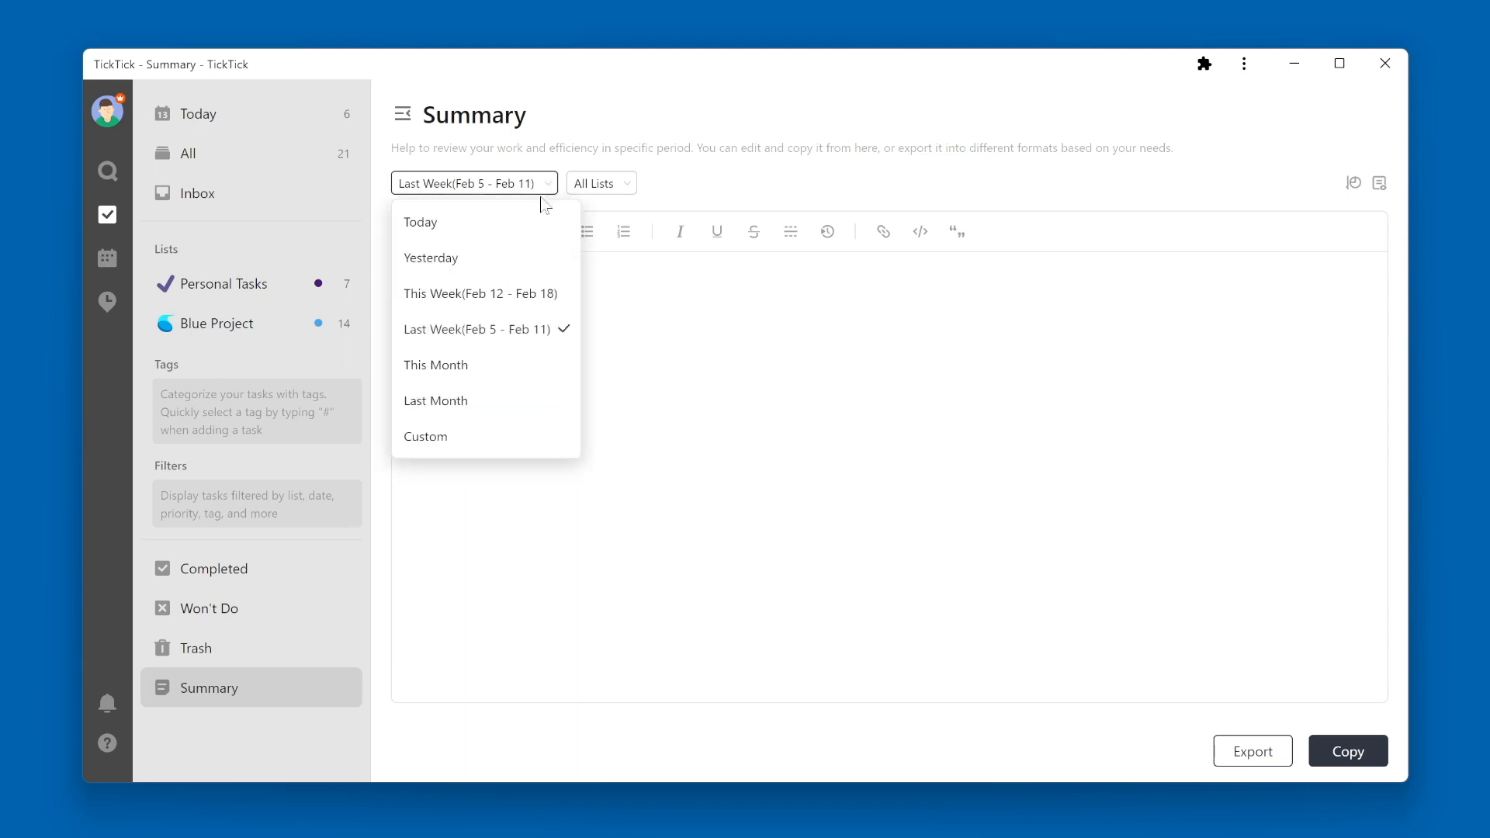
click(479, 293)
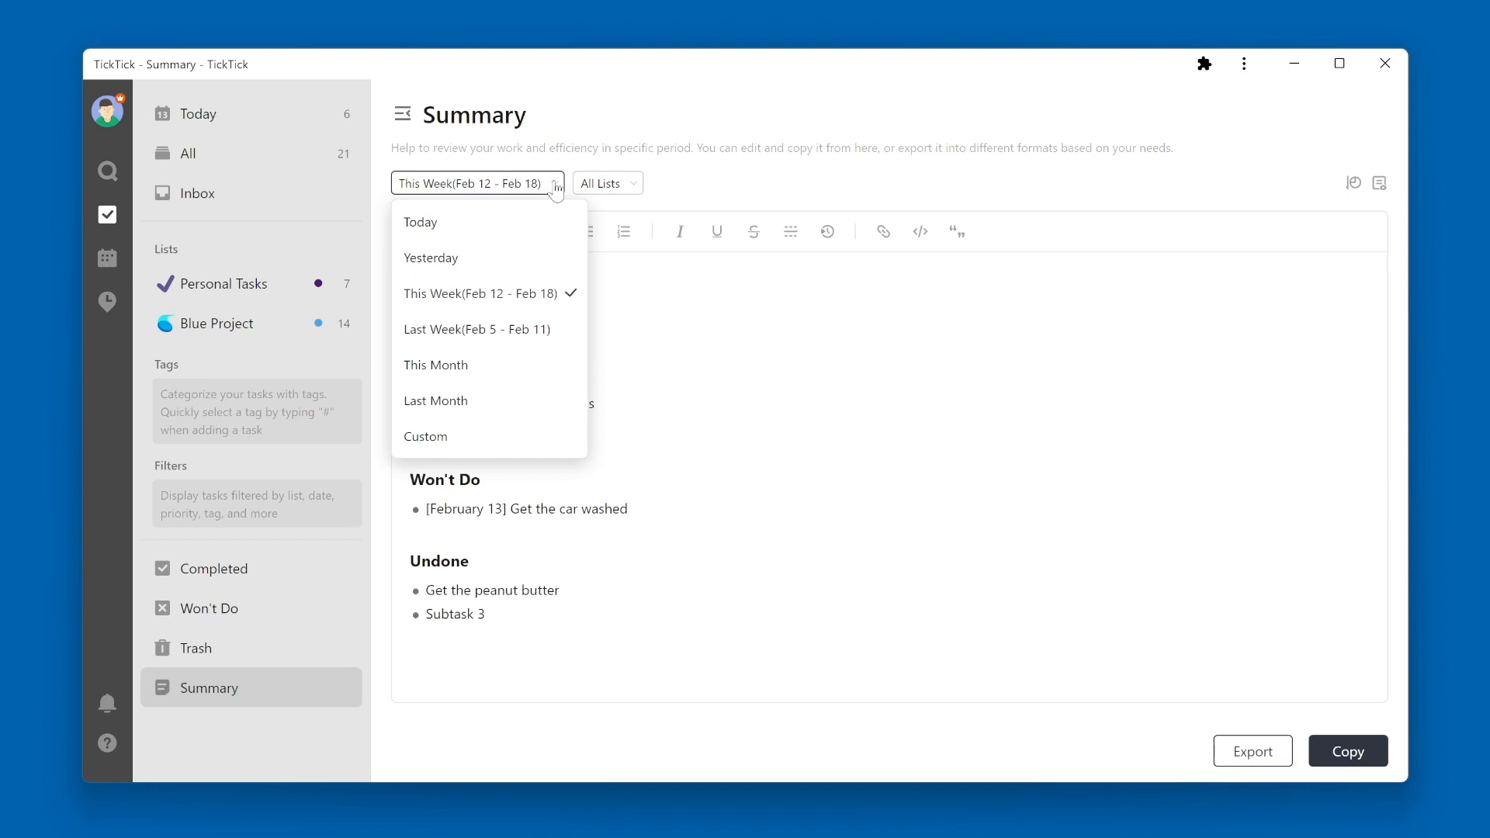
mouse_move(605, 183)
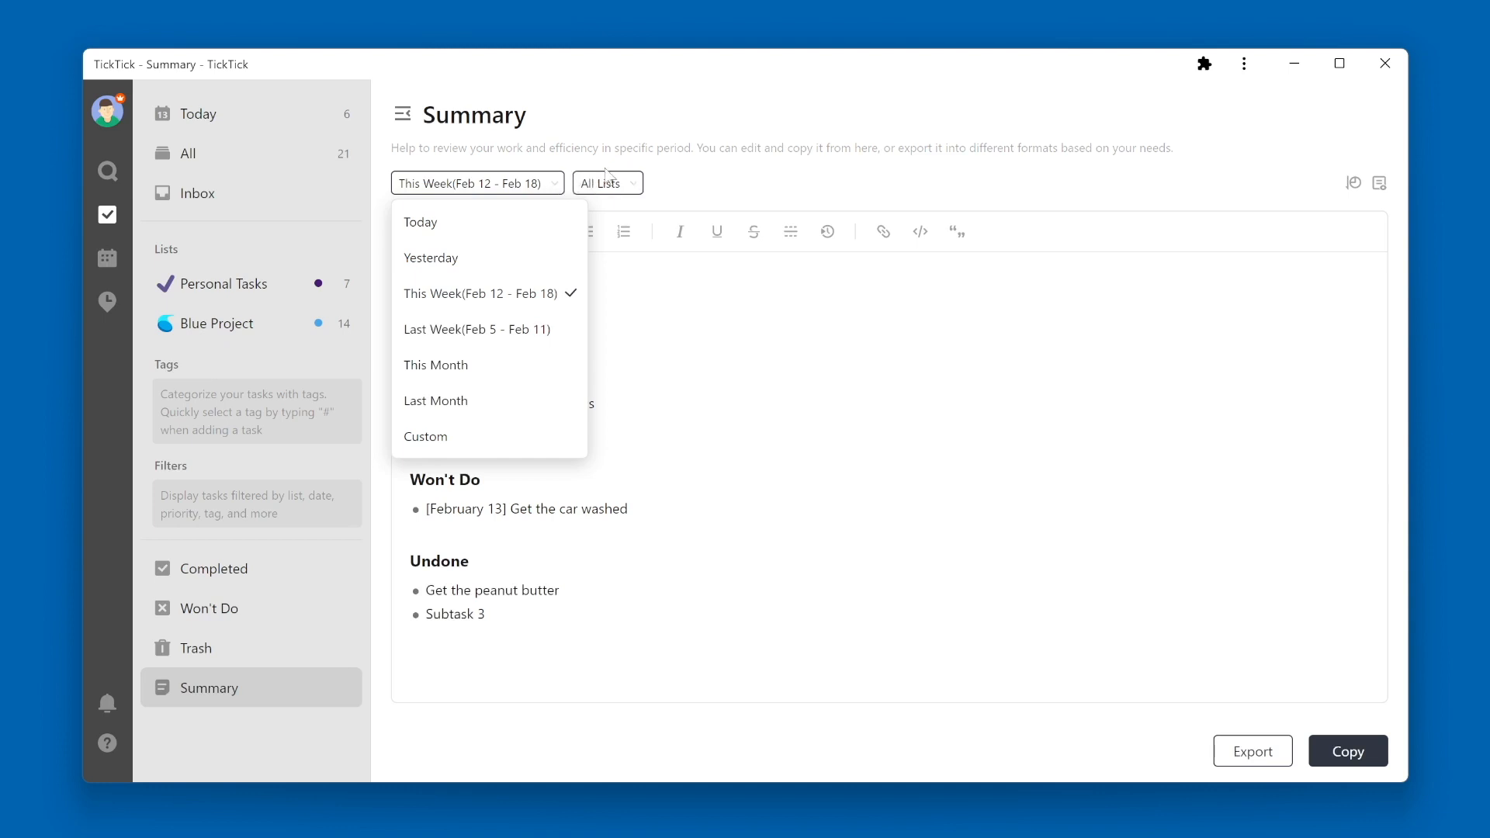
click(607, 183)
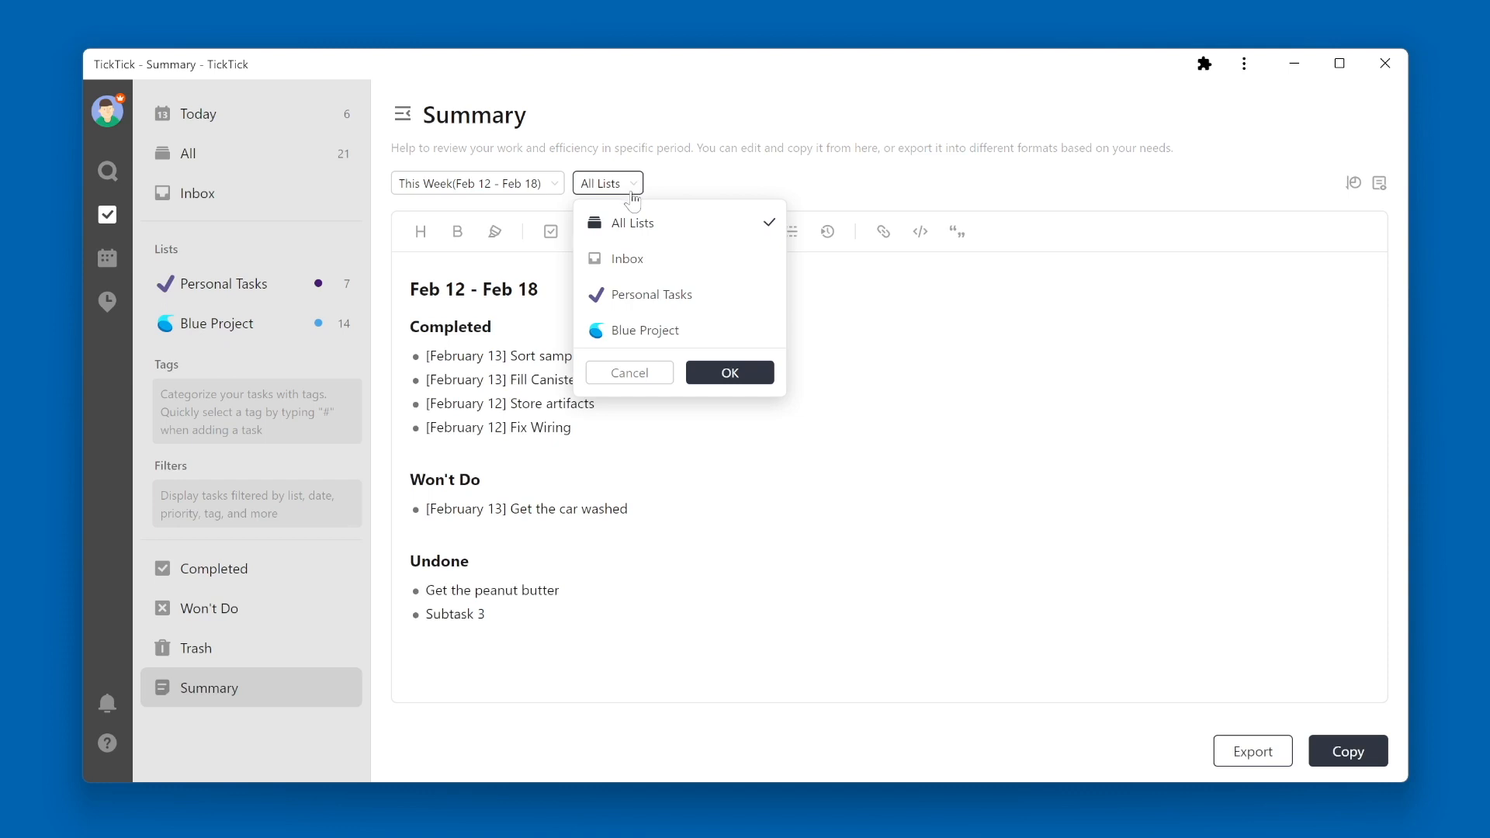
Briefly pick specific lists, revert to All Lists, and confirm the selection
click(644, 329)
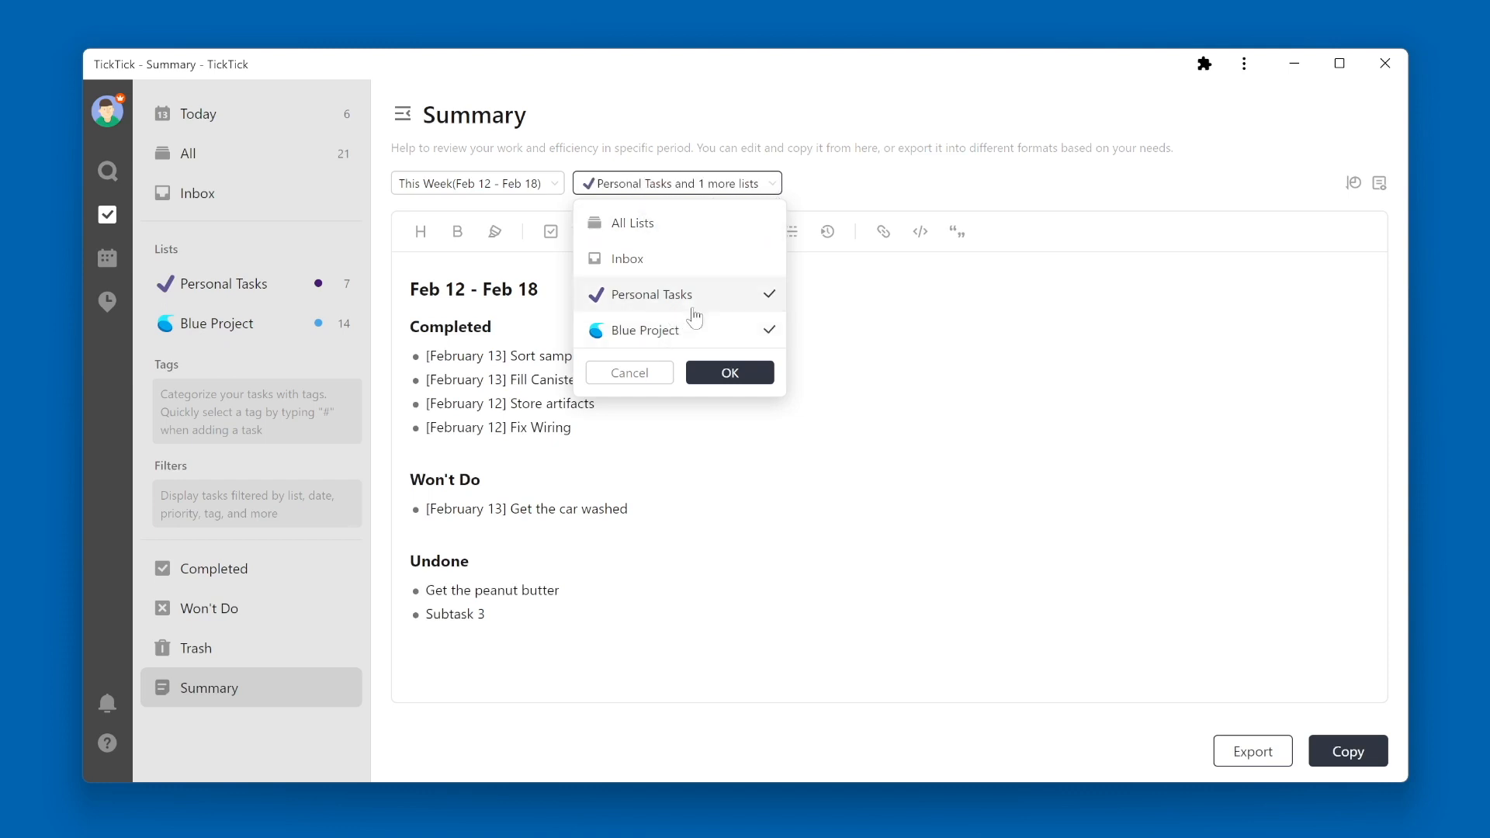
click(632, 222)
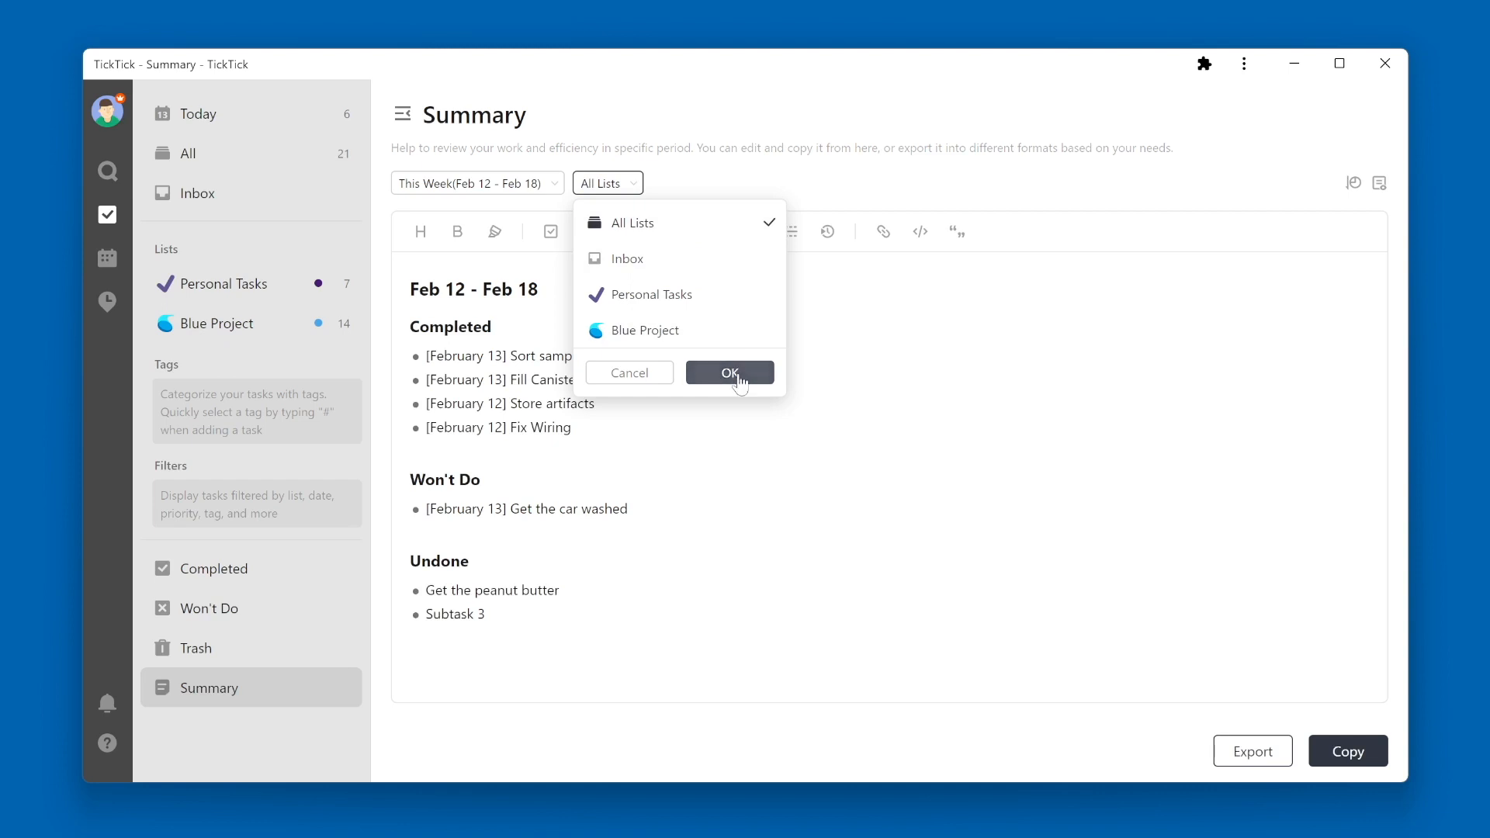
click(730, 371)
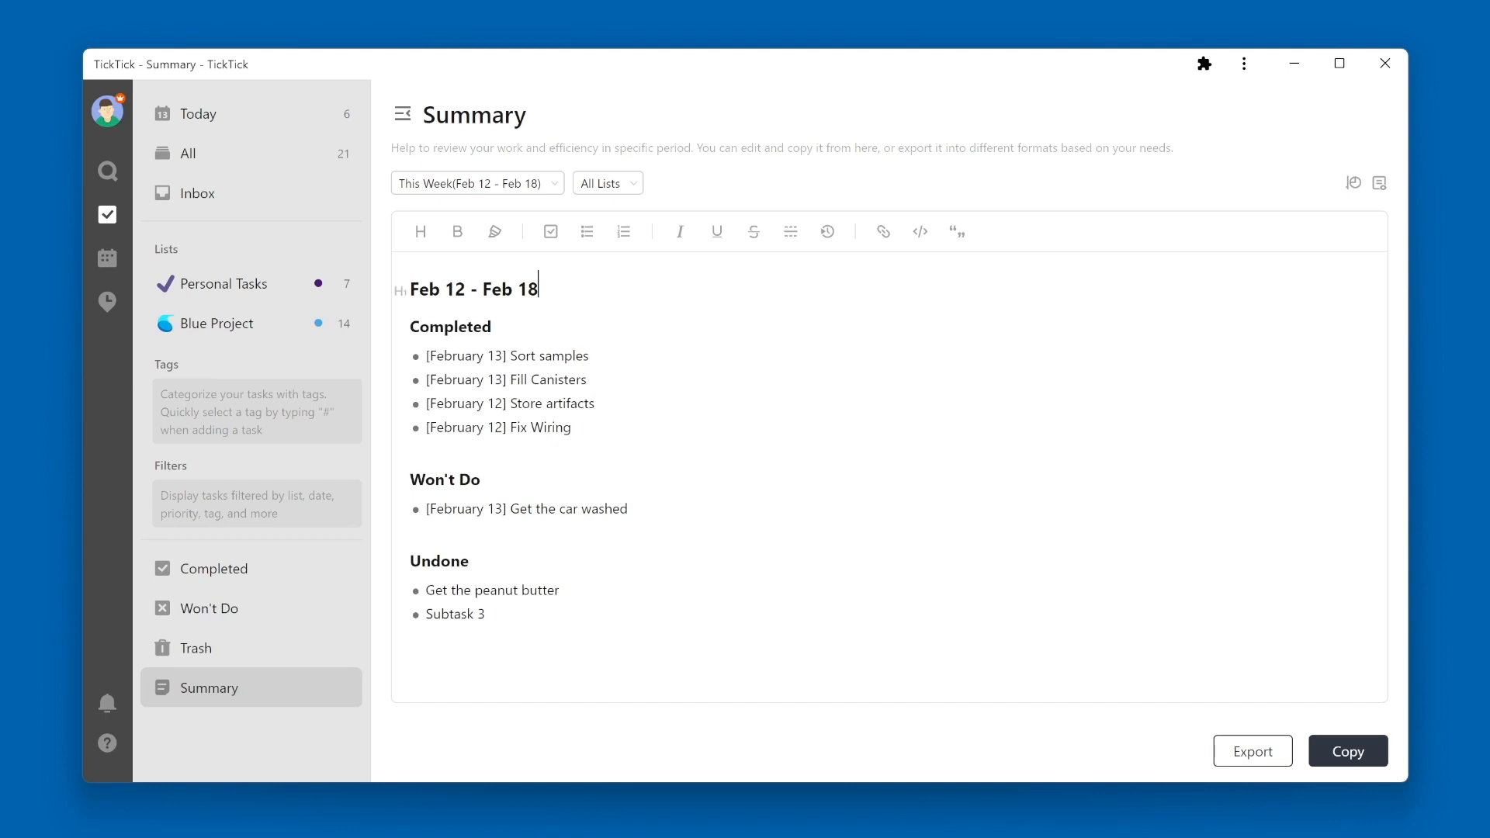
Write 'This was not all I wanted to get done, but it is what I was able to get done.' and highlight 'able'
text(This)
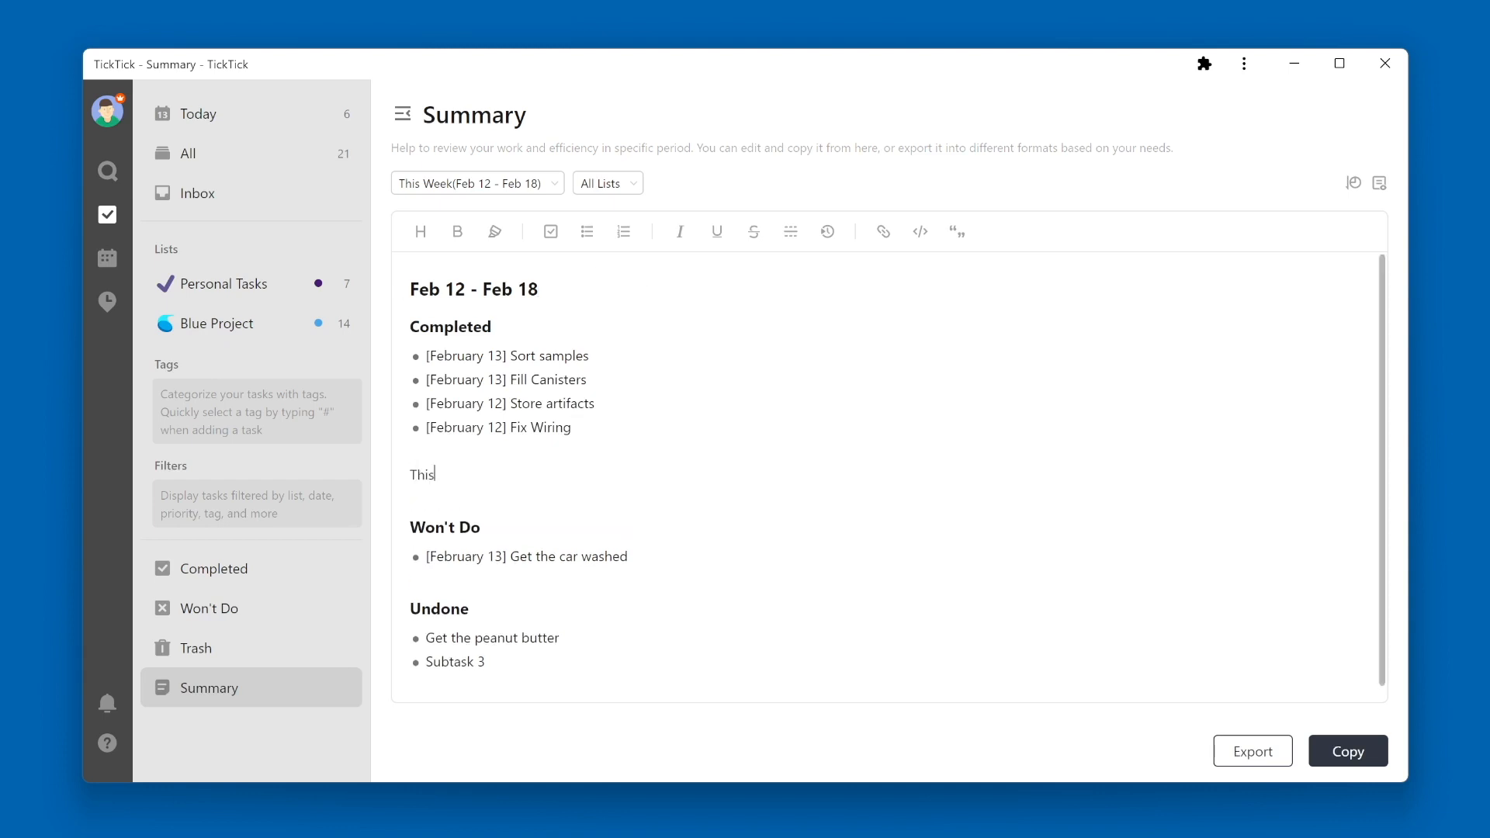
text(was not all I wanted to get done, but)
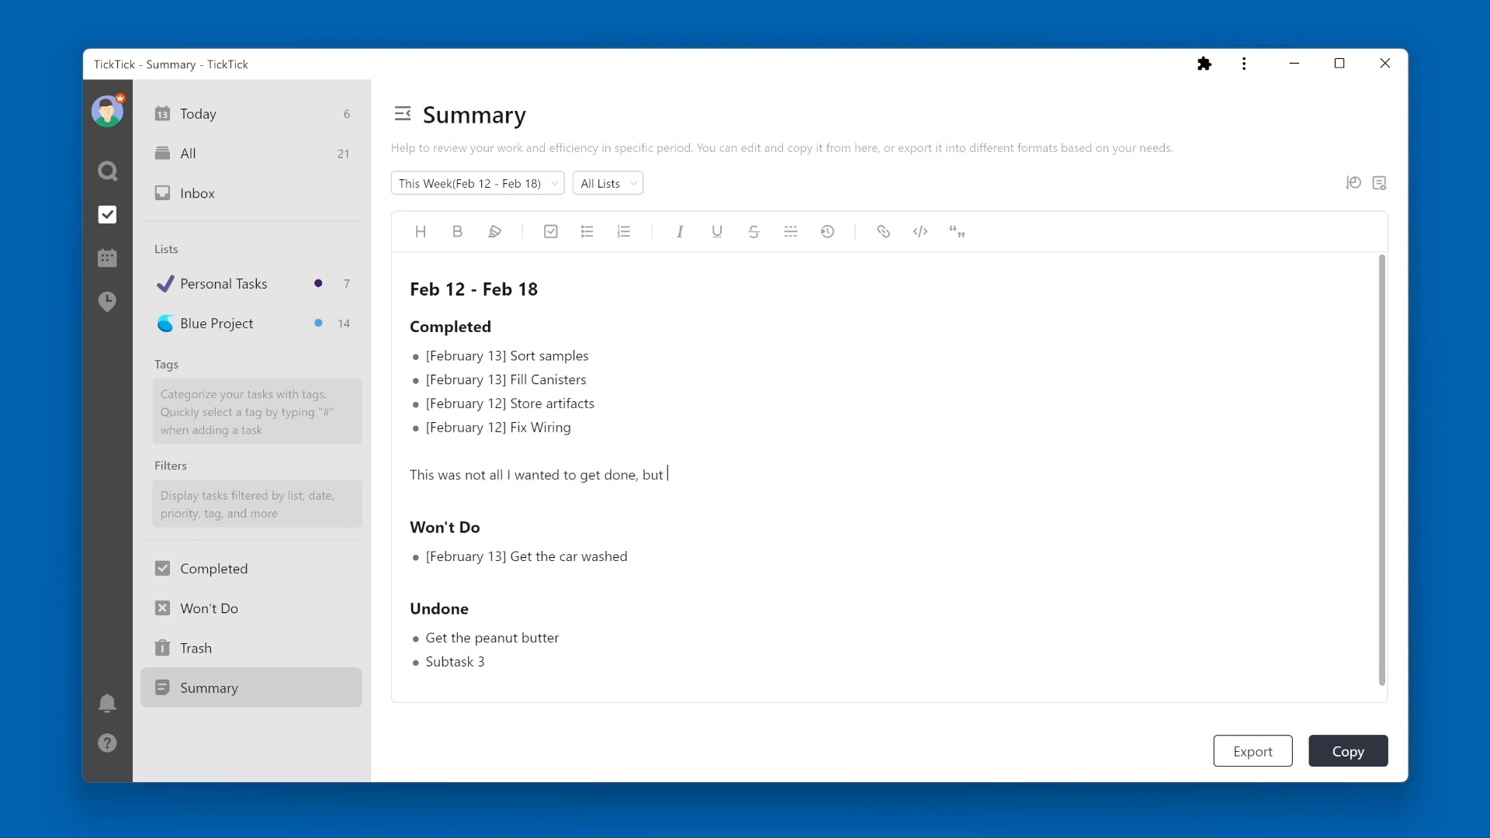
text(it is what I was able to get done.)
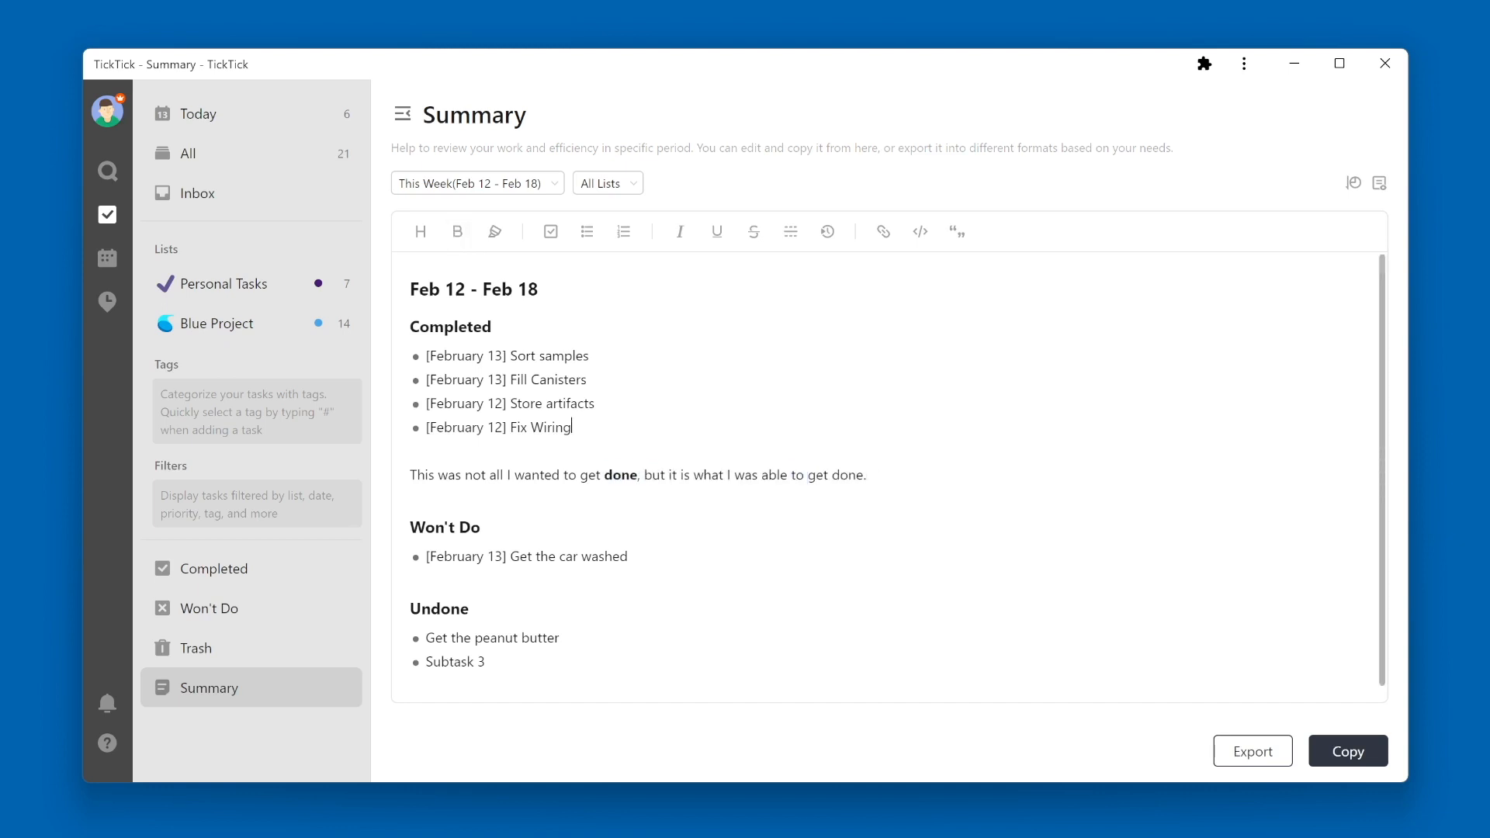
double_click(773, 475)
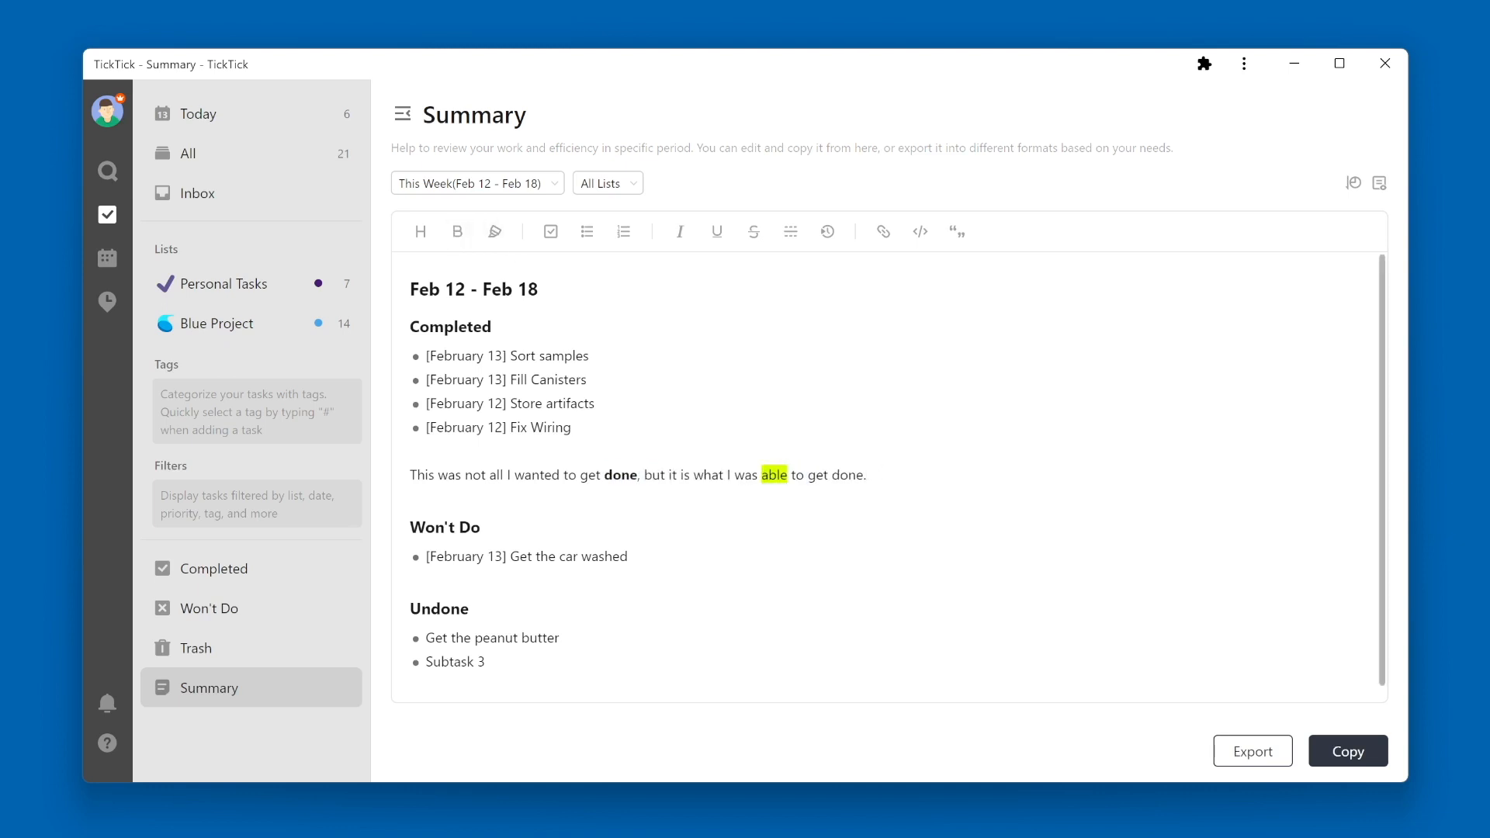
click(864, 475)
text(Things that still need to be done.)
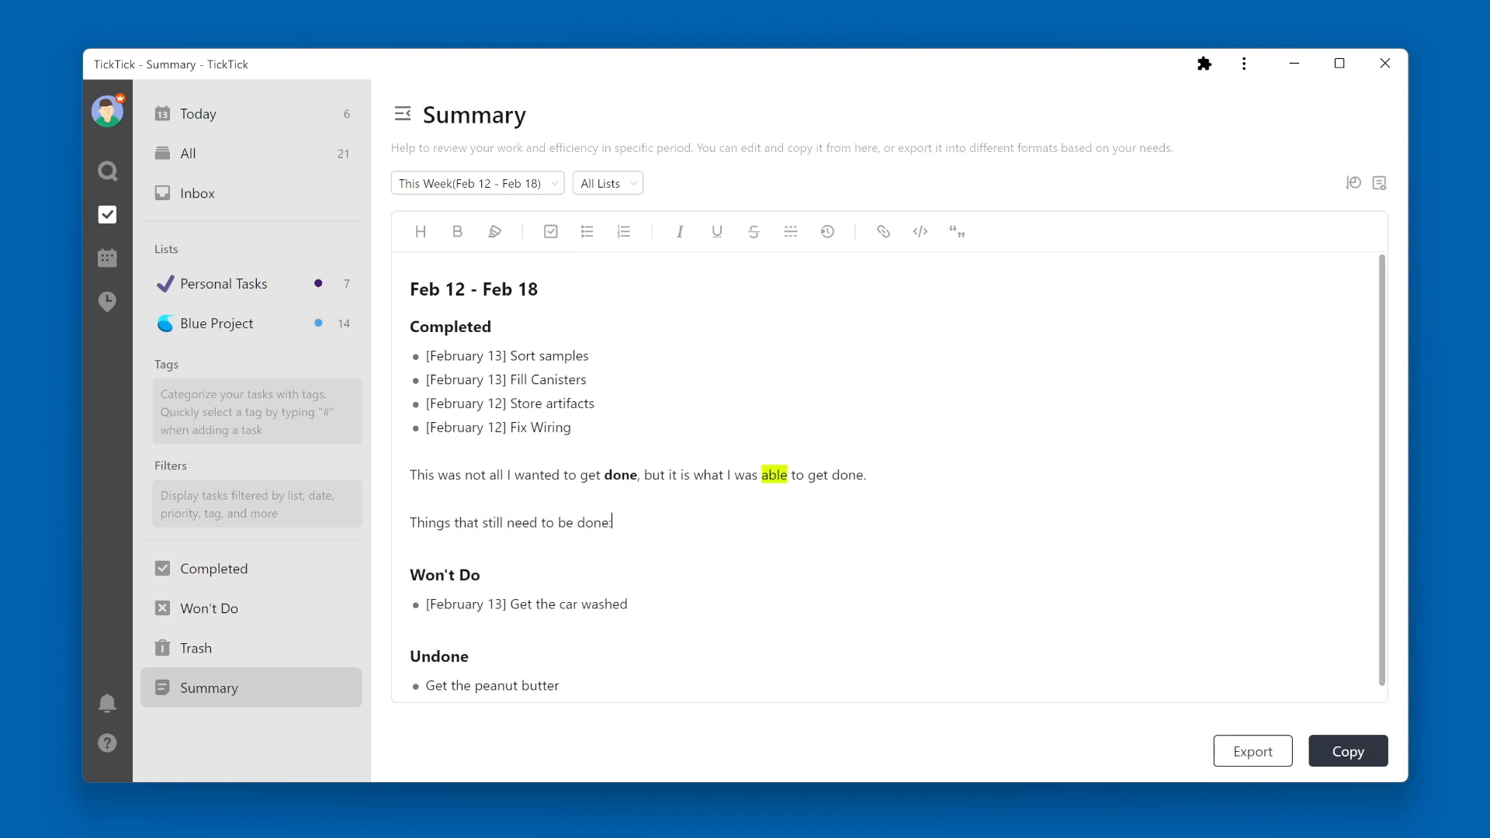
Add a checklist with Item 1, Item 2 and Item 3 under the things-still-to-do line
click(550, 231)
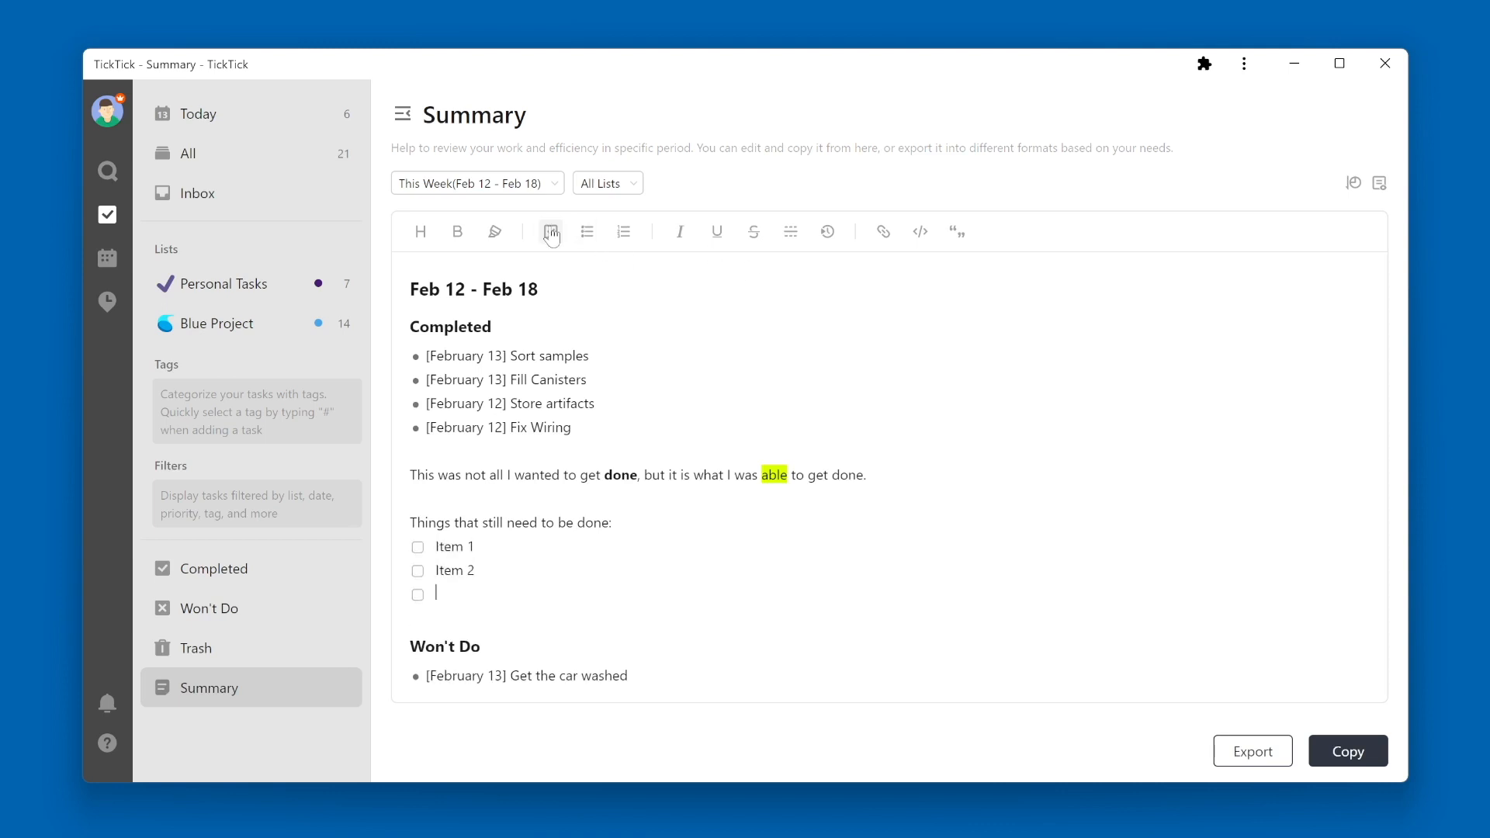
text(Item 3)
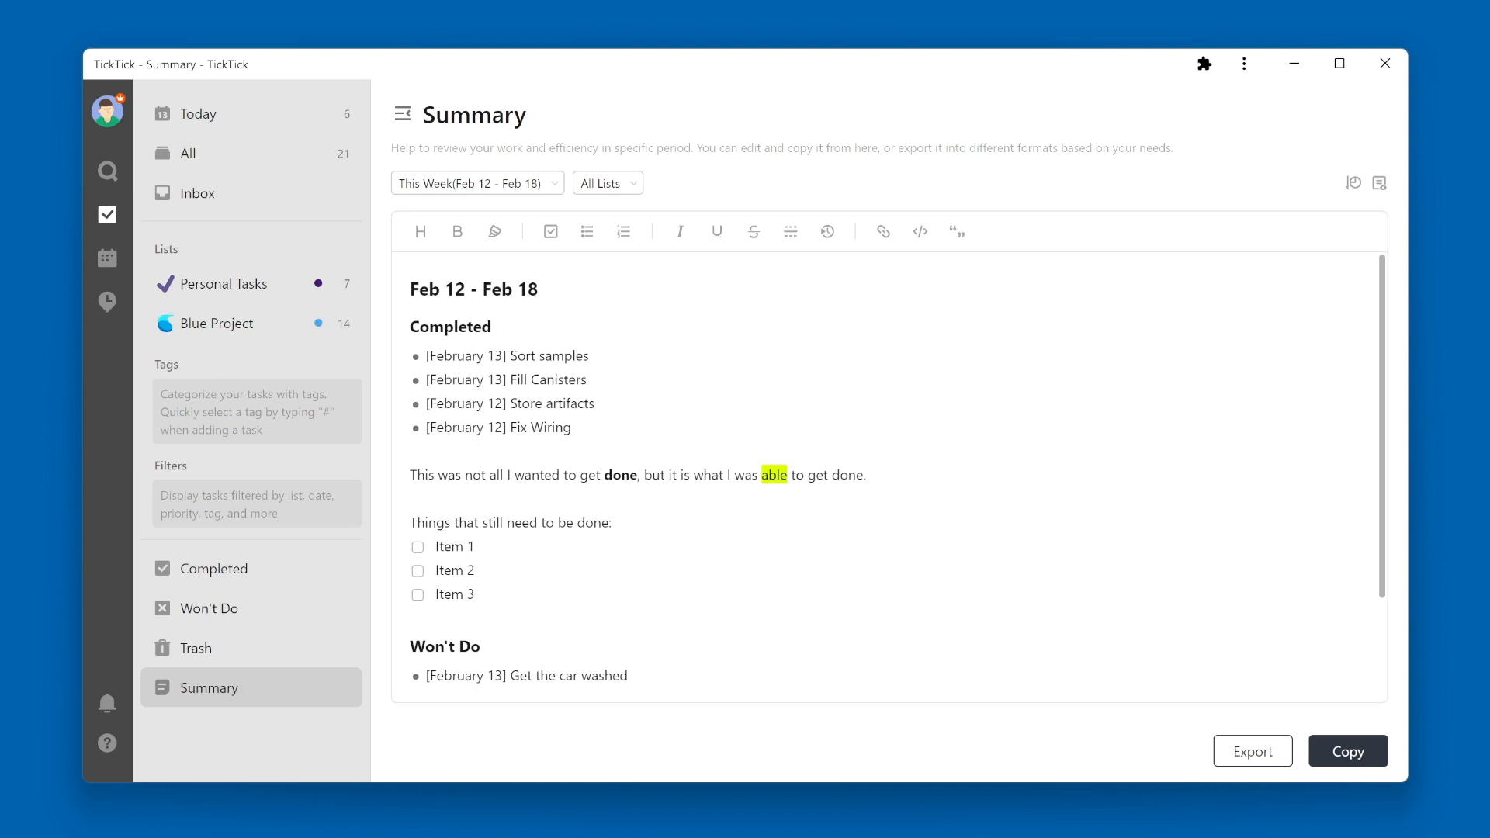
mouse_move(1378, 183)
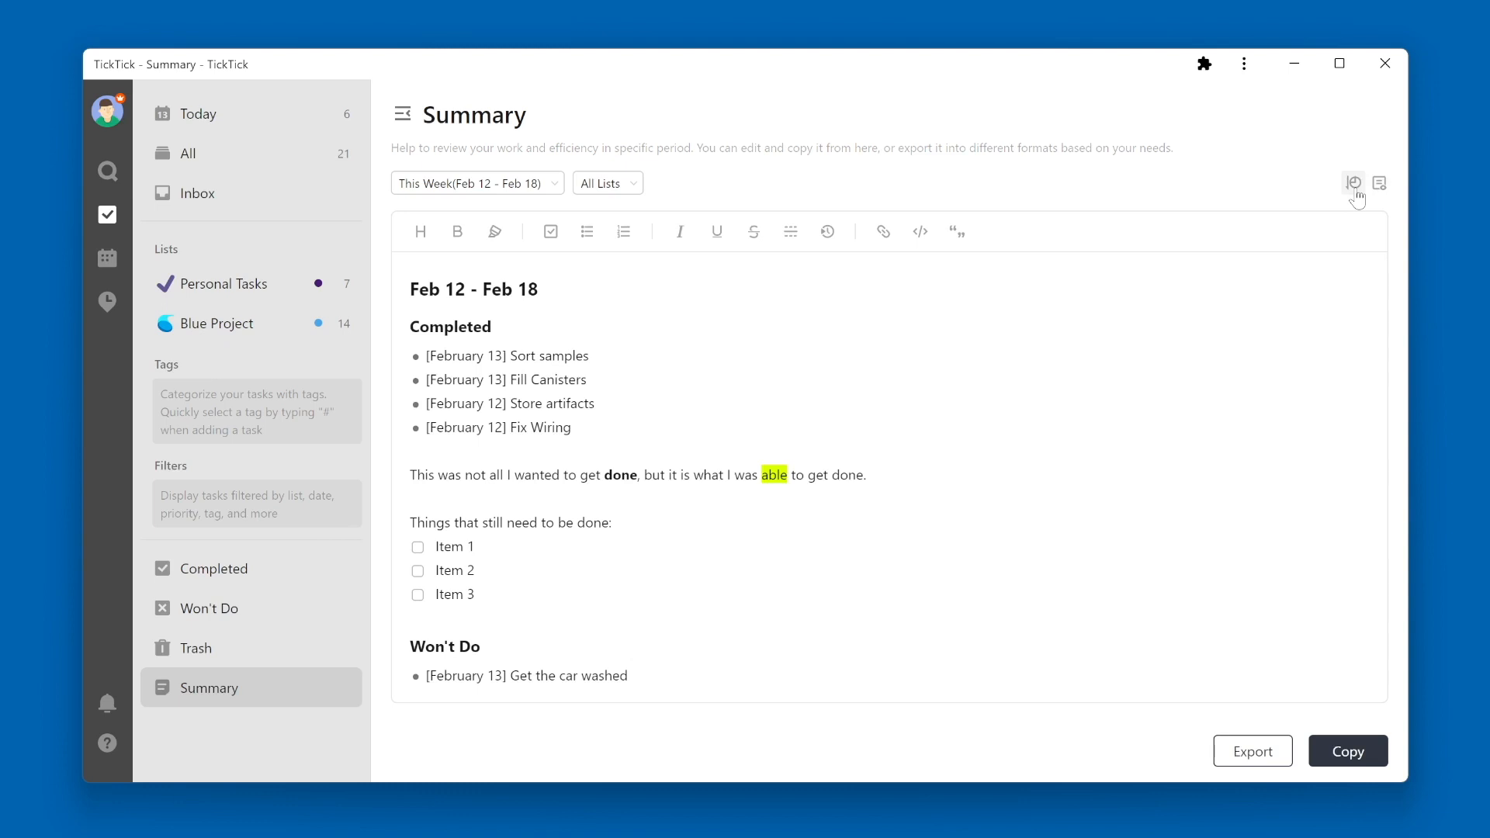
Group the weekly summary By List so tasks sit under Blue Project
click(1354, 184)
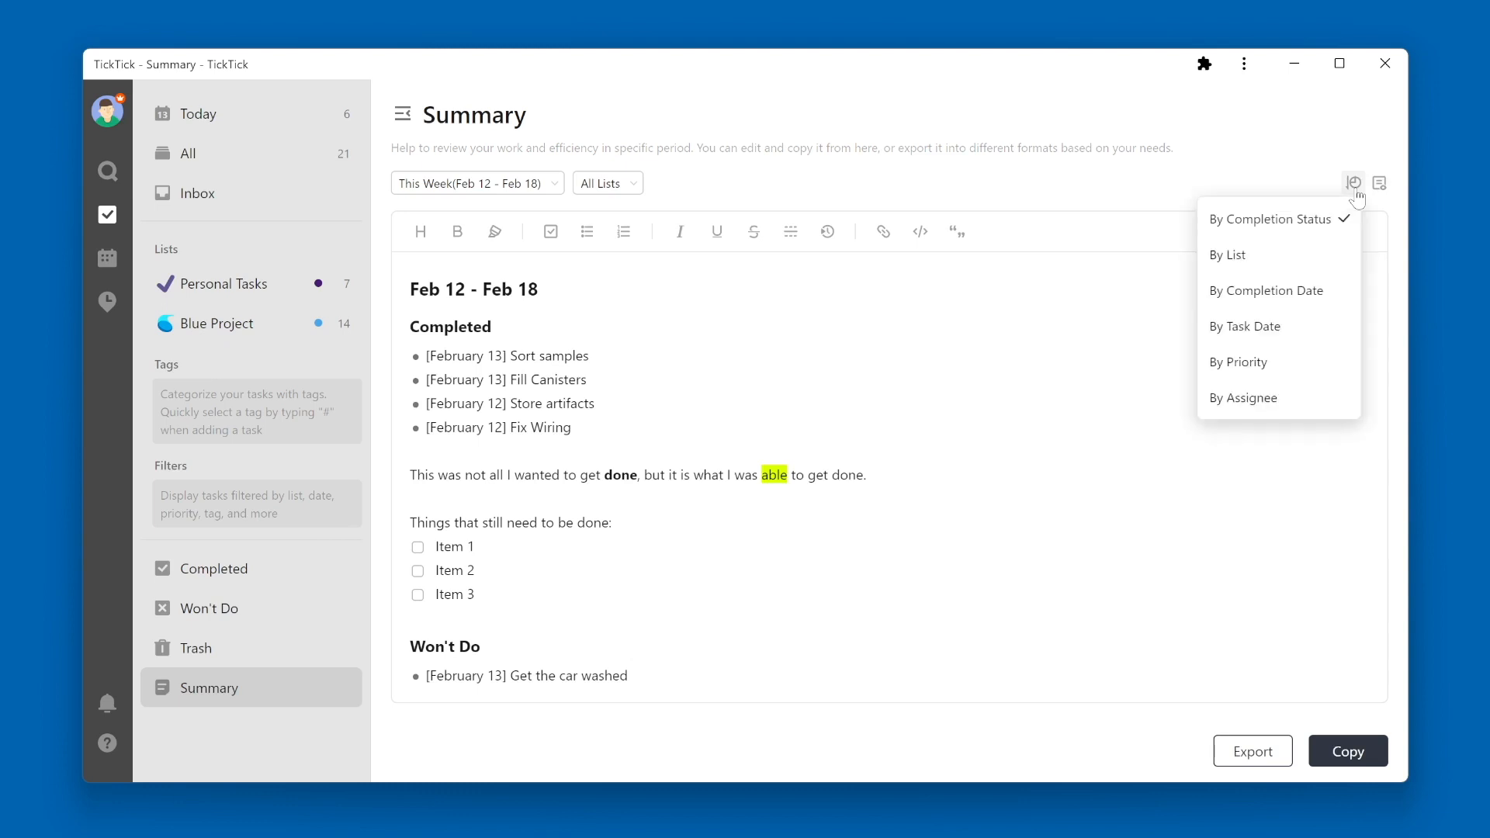
mouse_move(1323, 242)
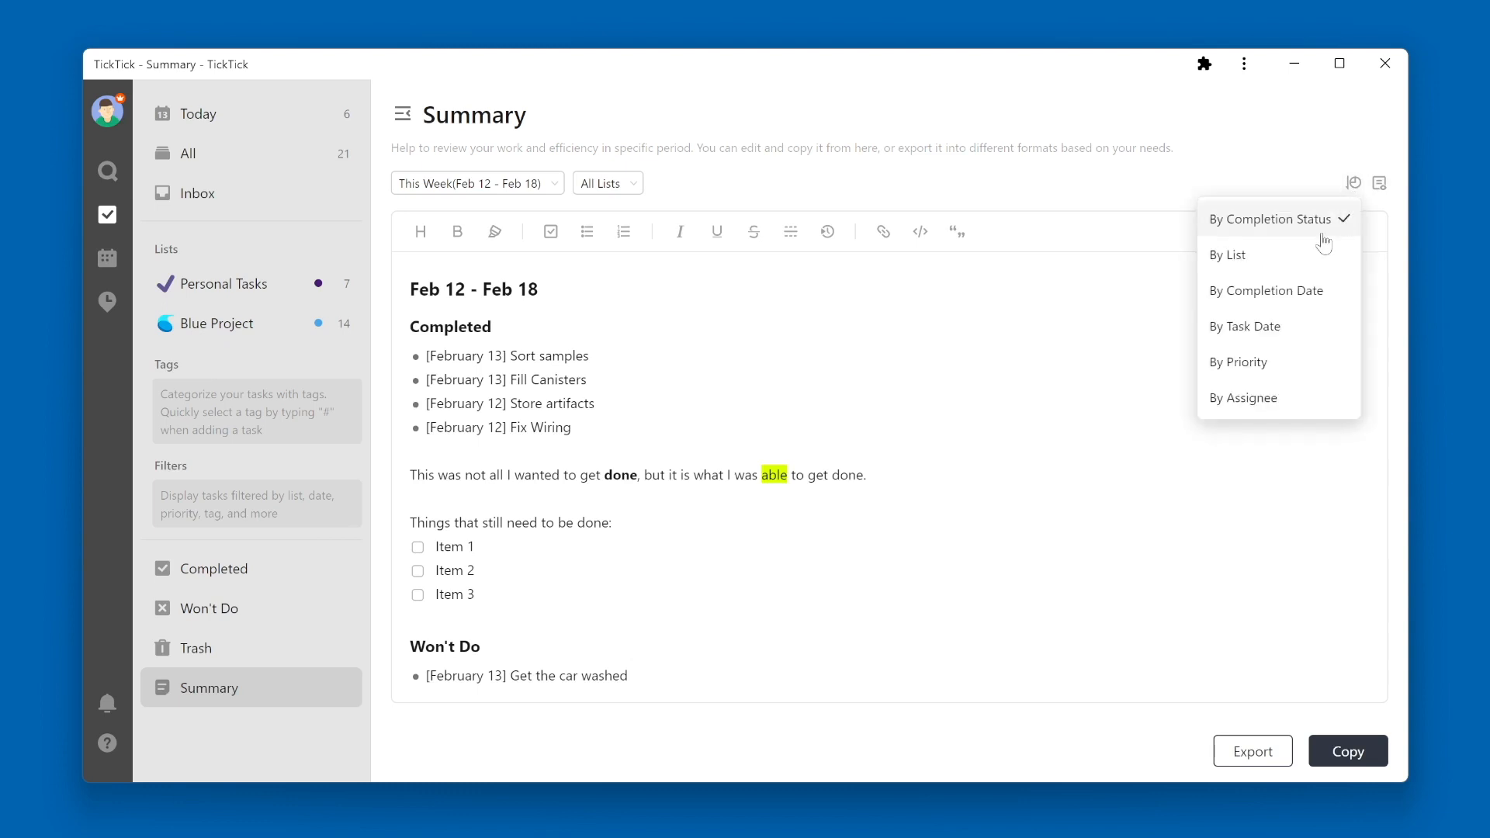
mouse_move(1320, 236)
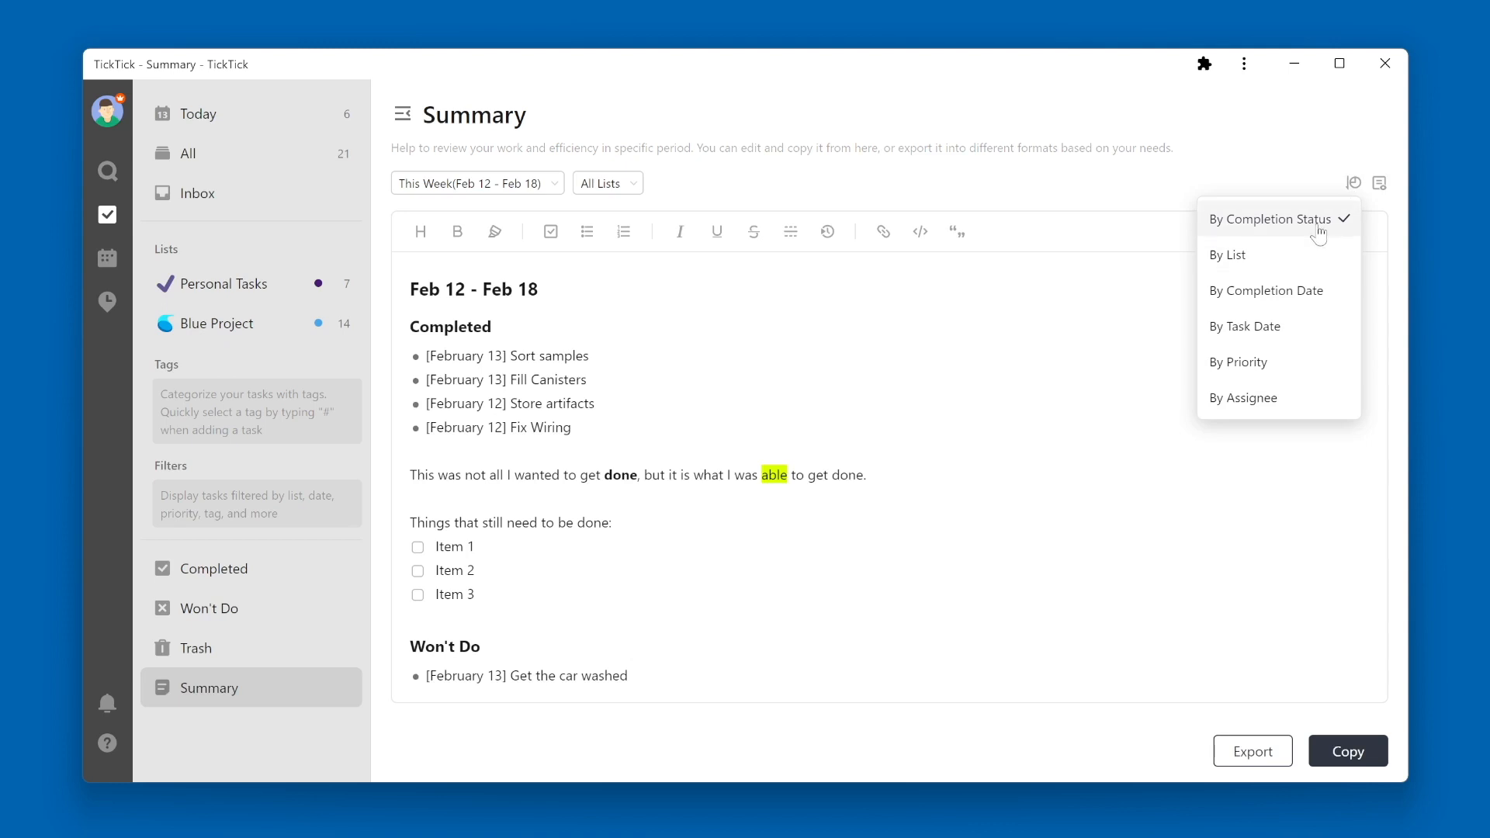
mouse_move(1300, 267)
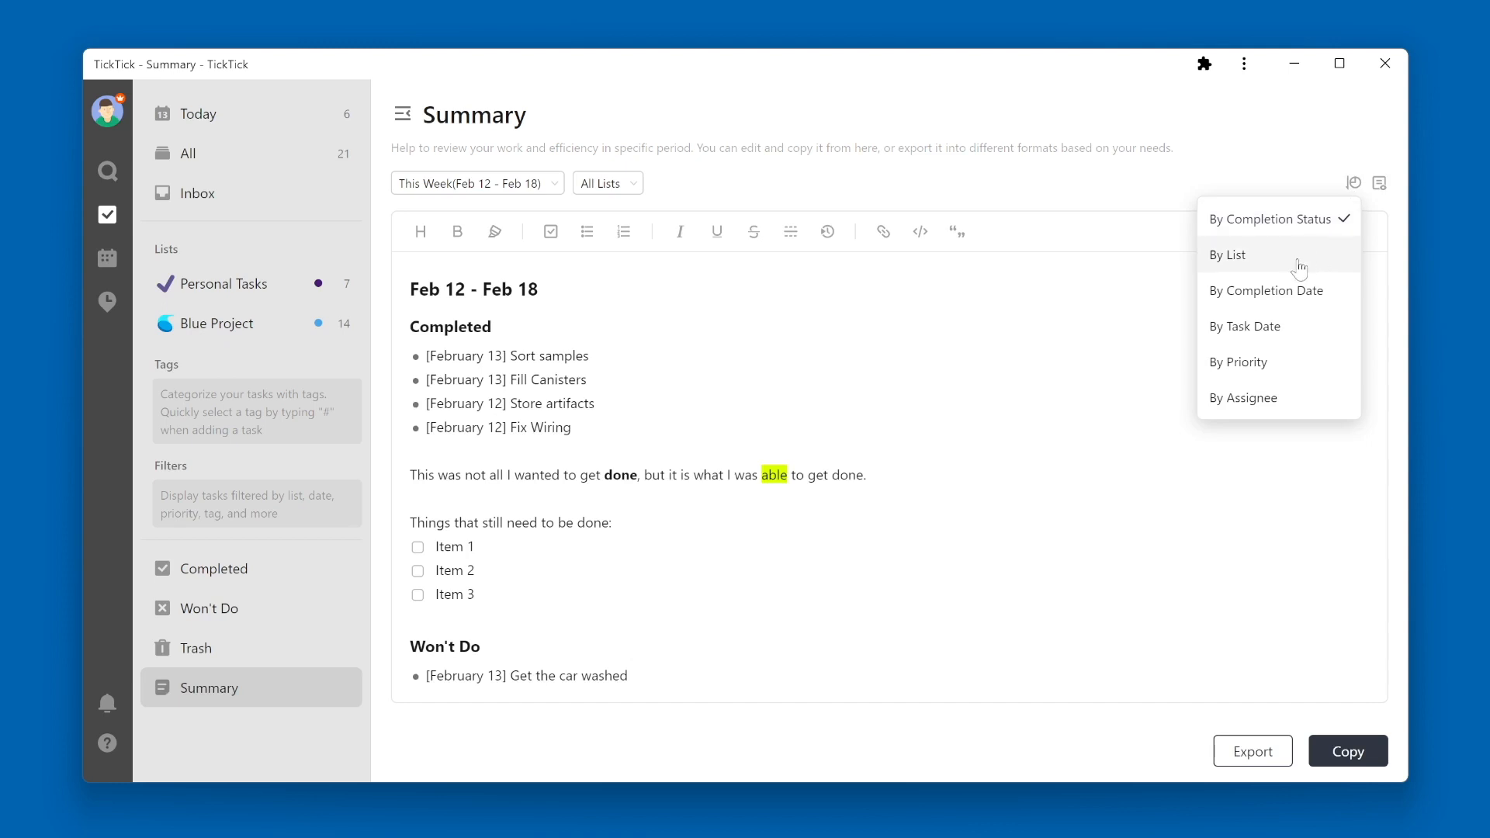
mouse_move(1308, 304)
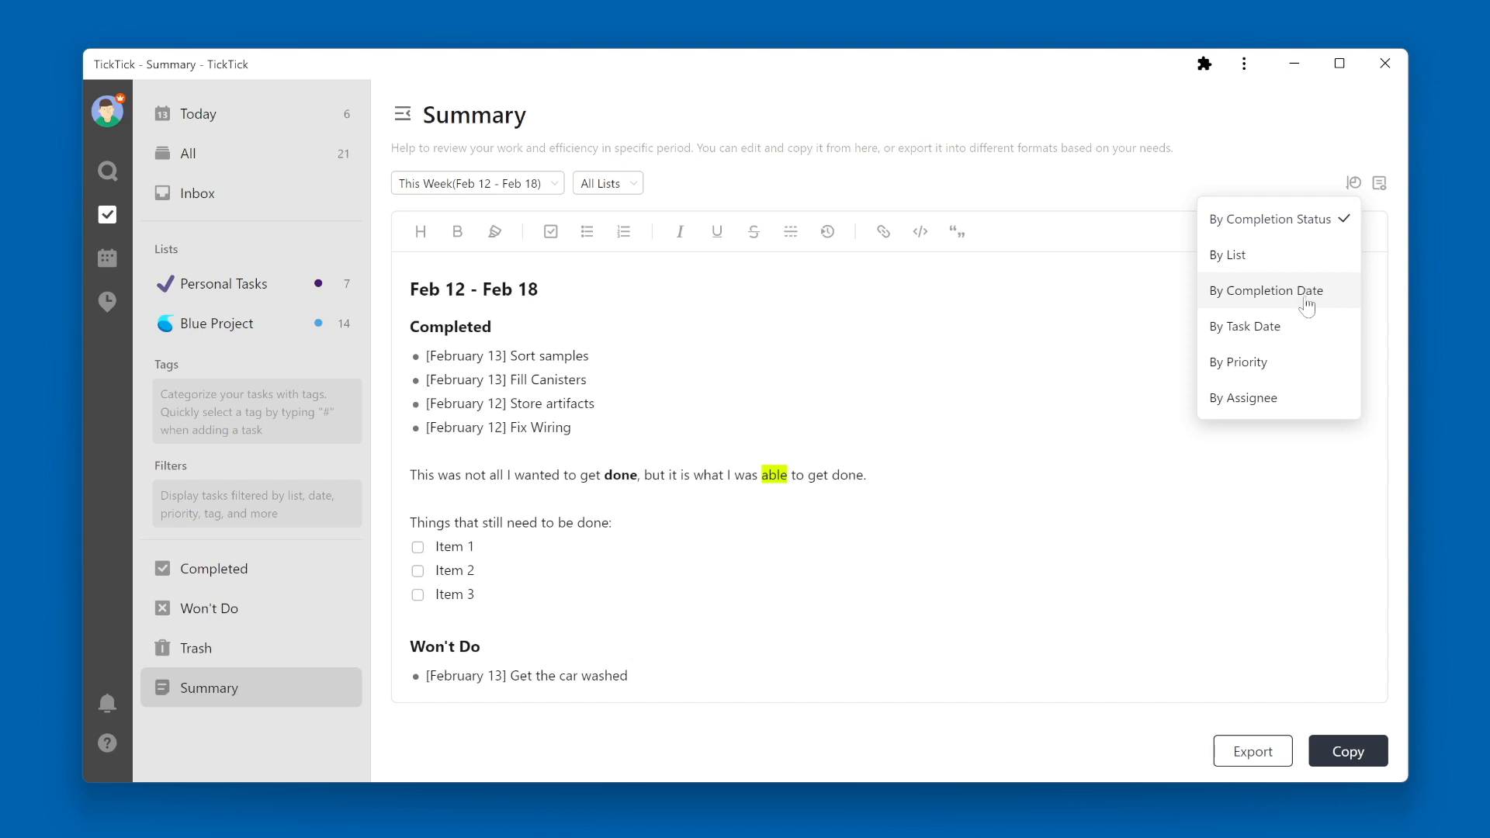
mouse_move(1295, 283)
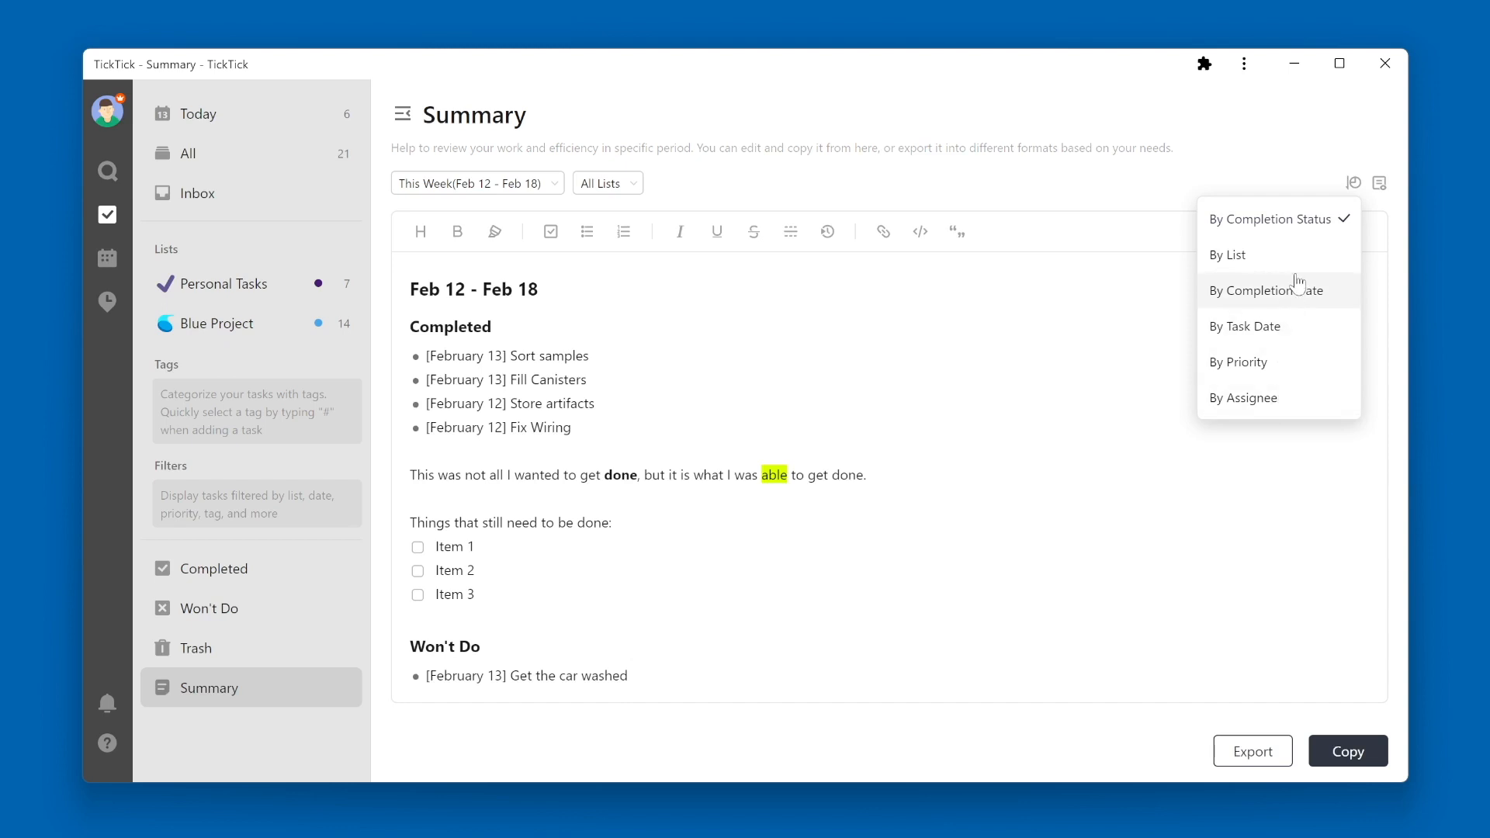
mouse_move(1290, 259)
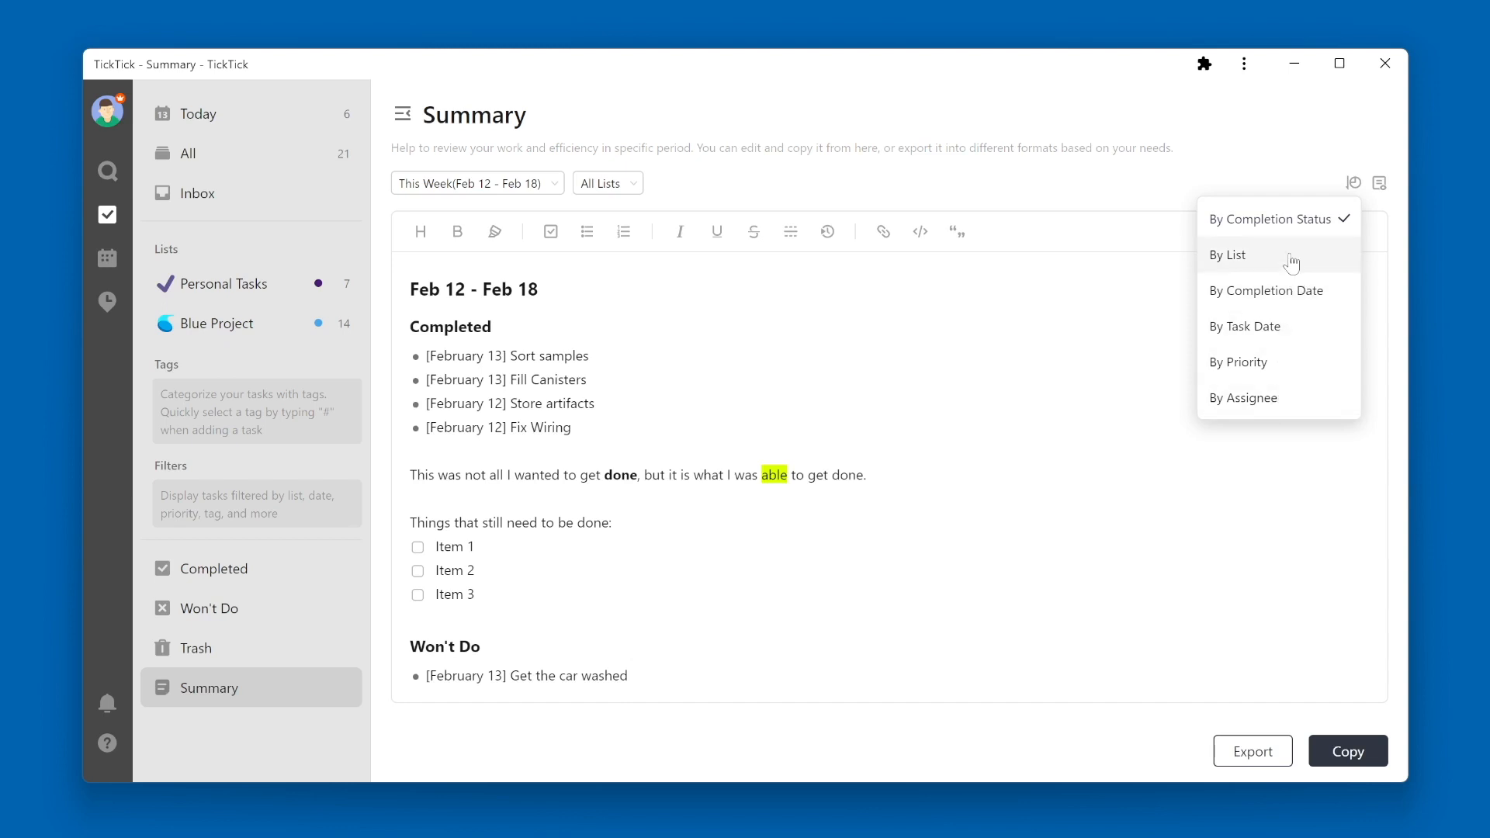
click(1228, 255)
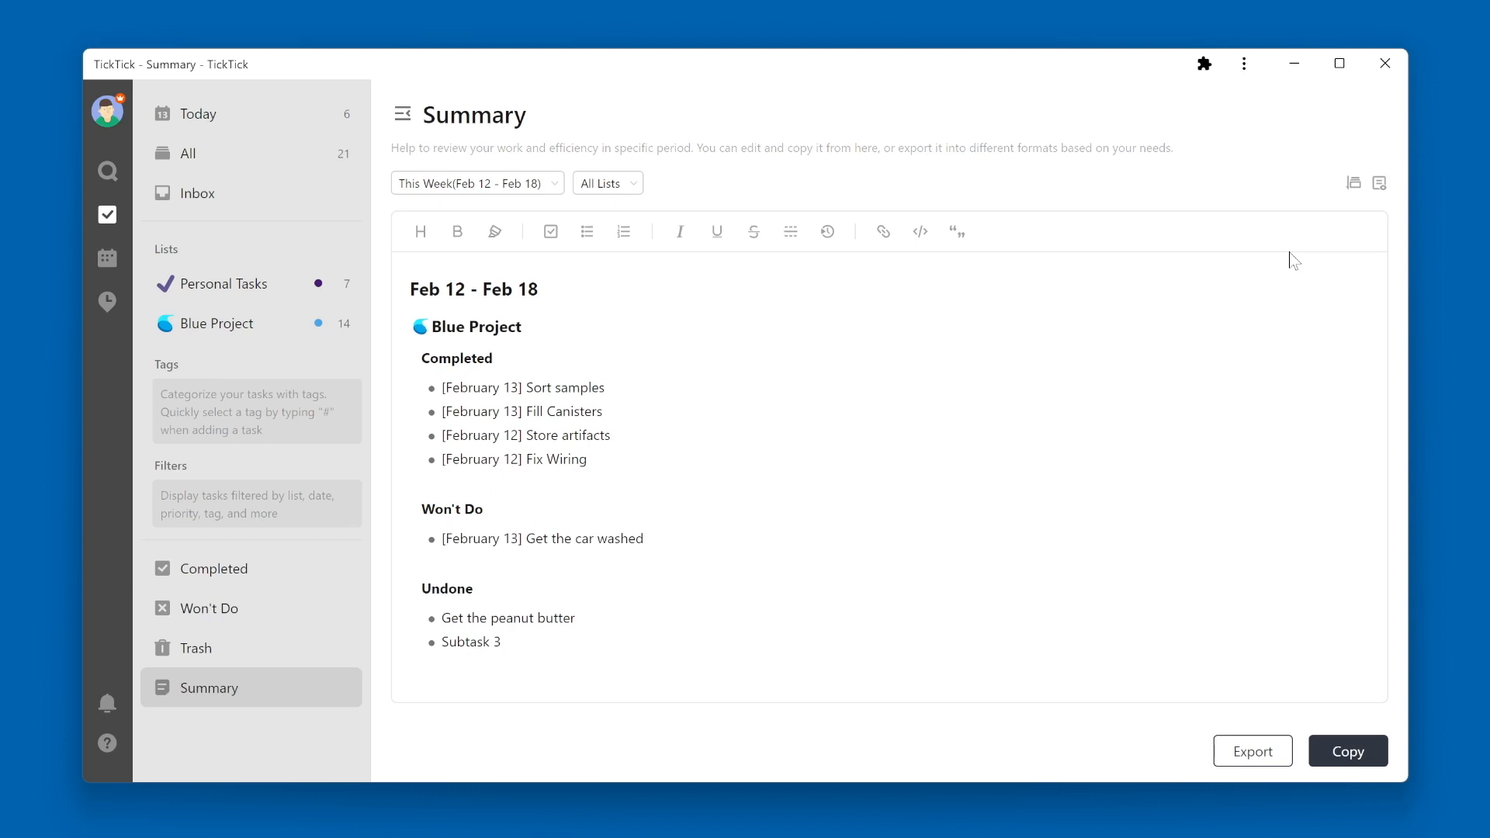
mouse_move(1379, 183)
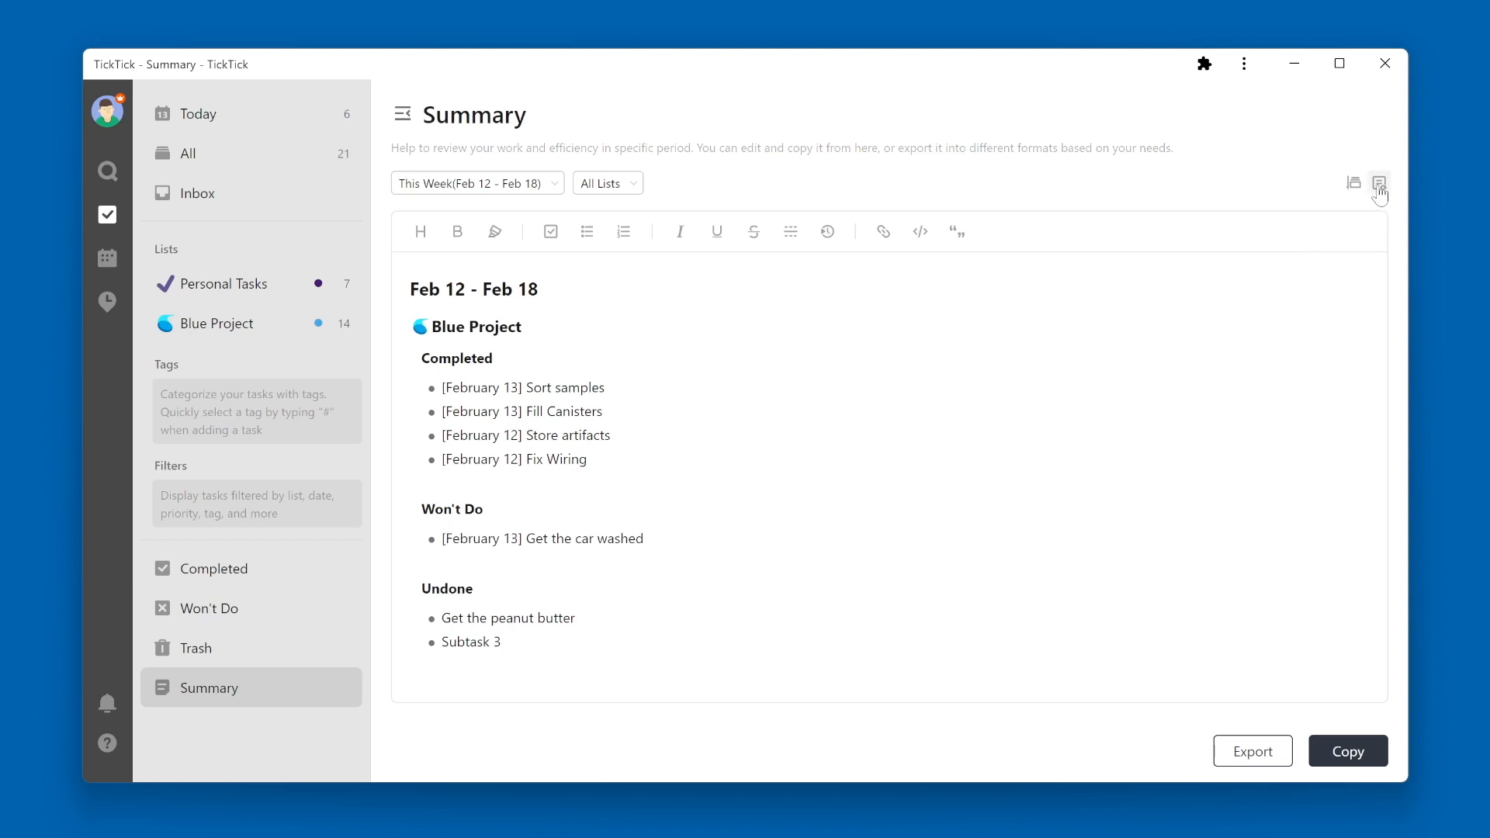
Turn on Detail and Focus Data so task notes, checklists and links appear in the summary
click(1379, 183)
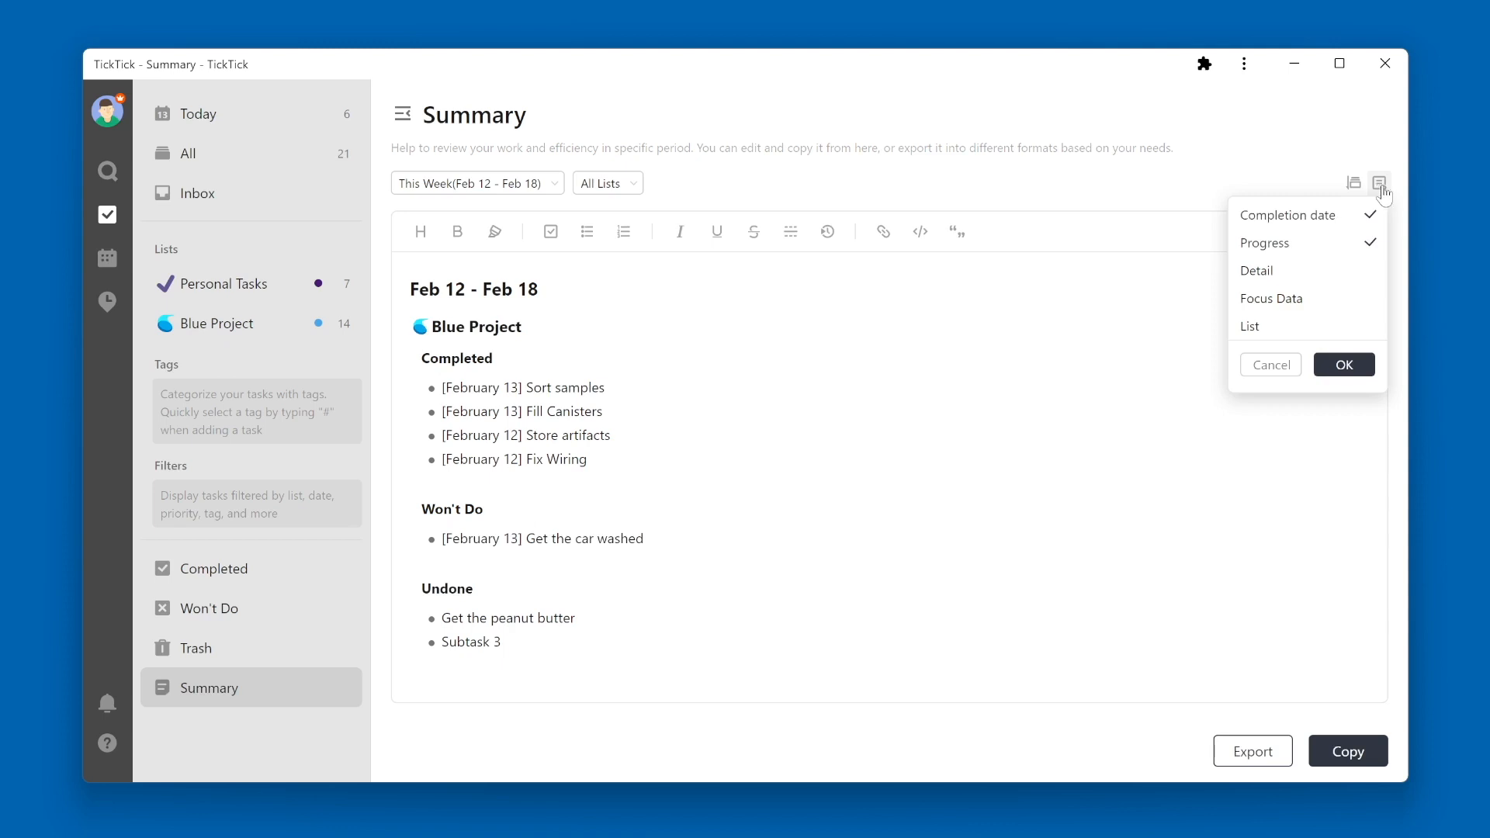
mouse_move(1327, 290)
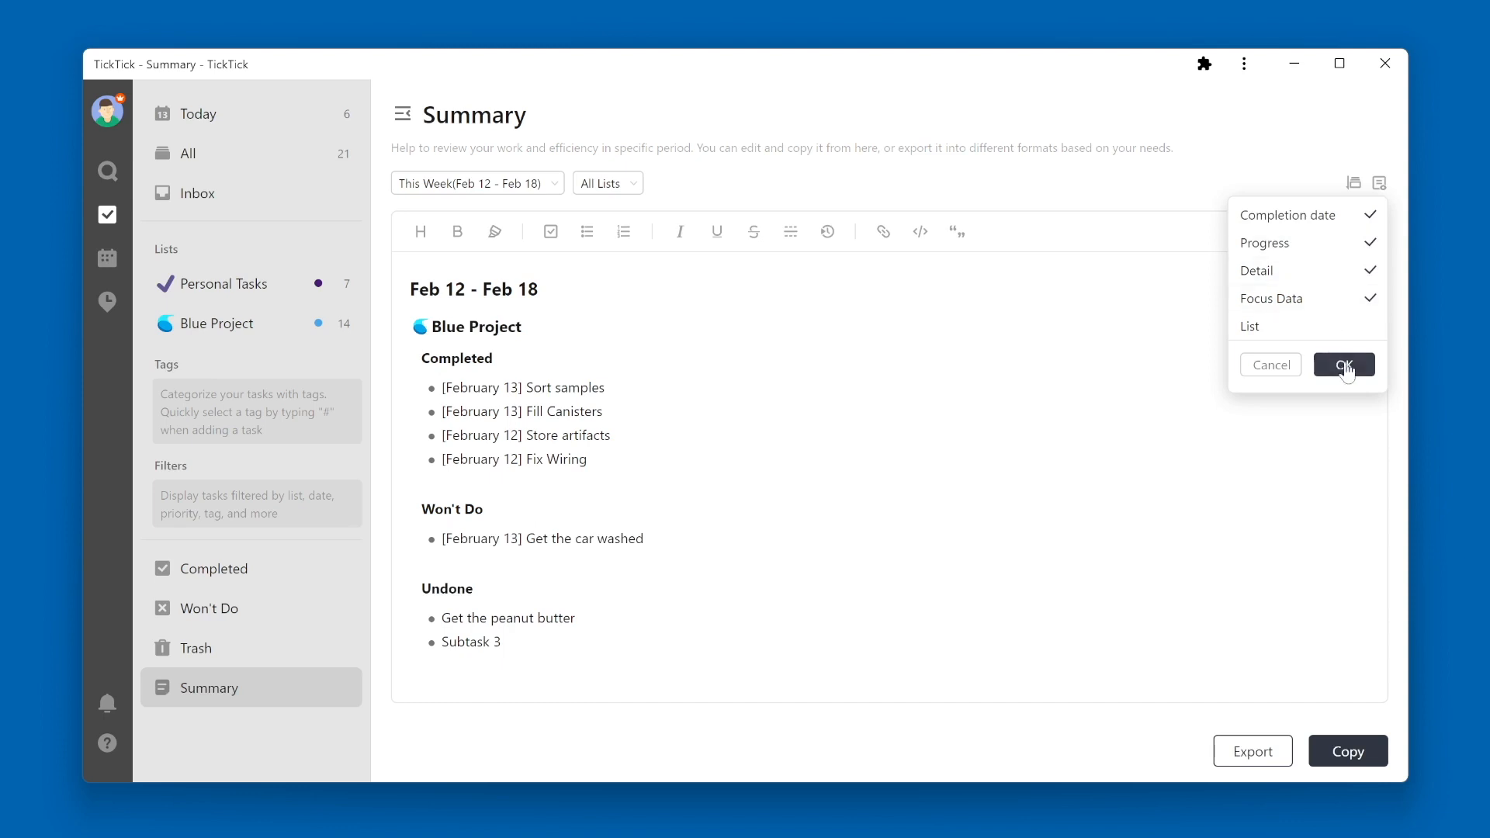
click(1344, 364)
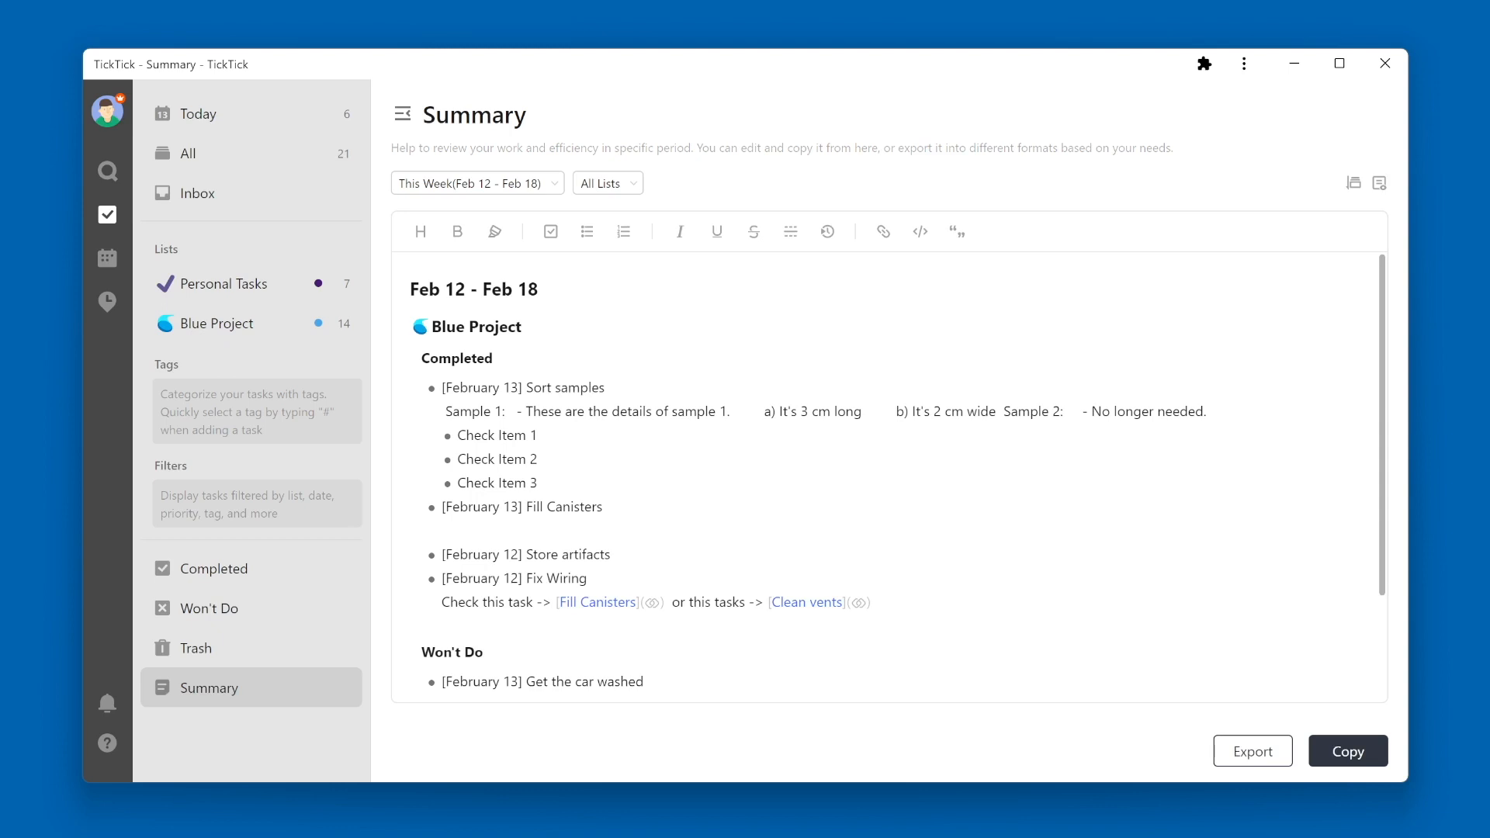
scroll(down, 3)
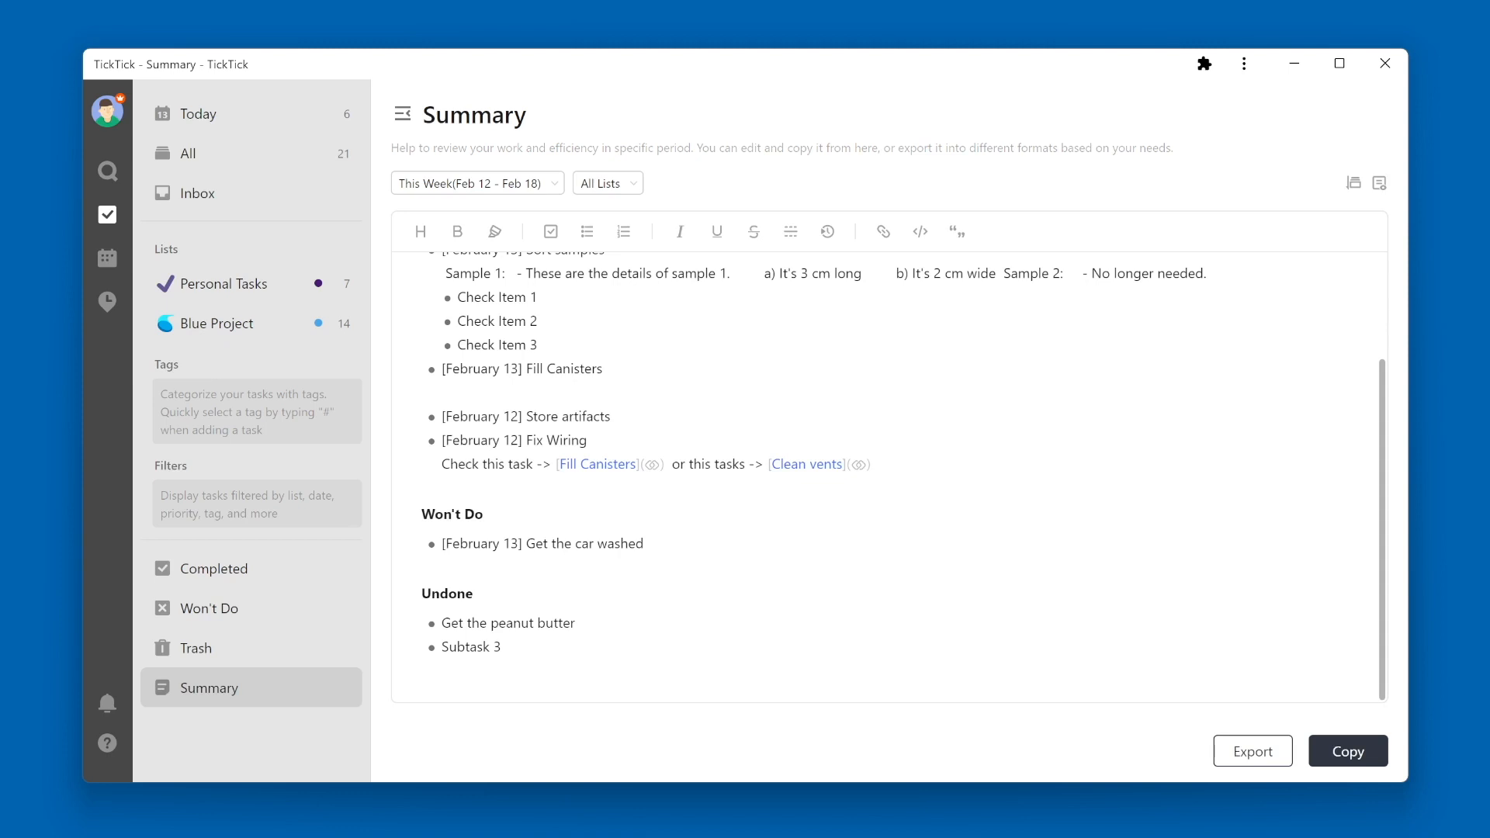
Export the weekly summary as a PNG image
click(1253, 751)
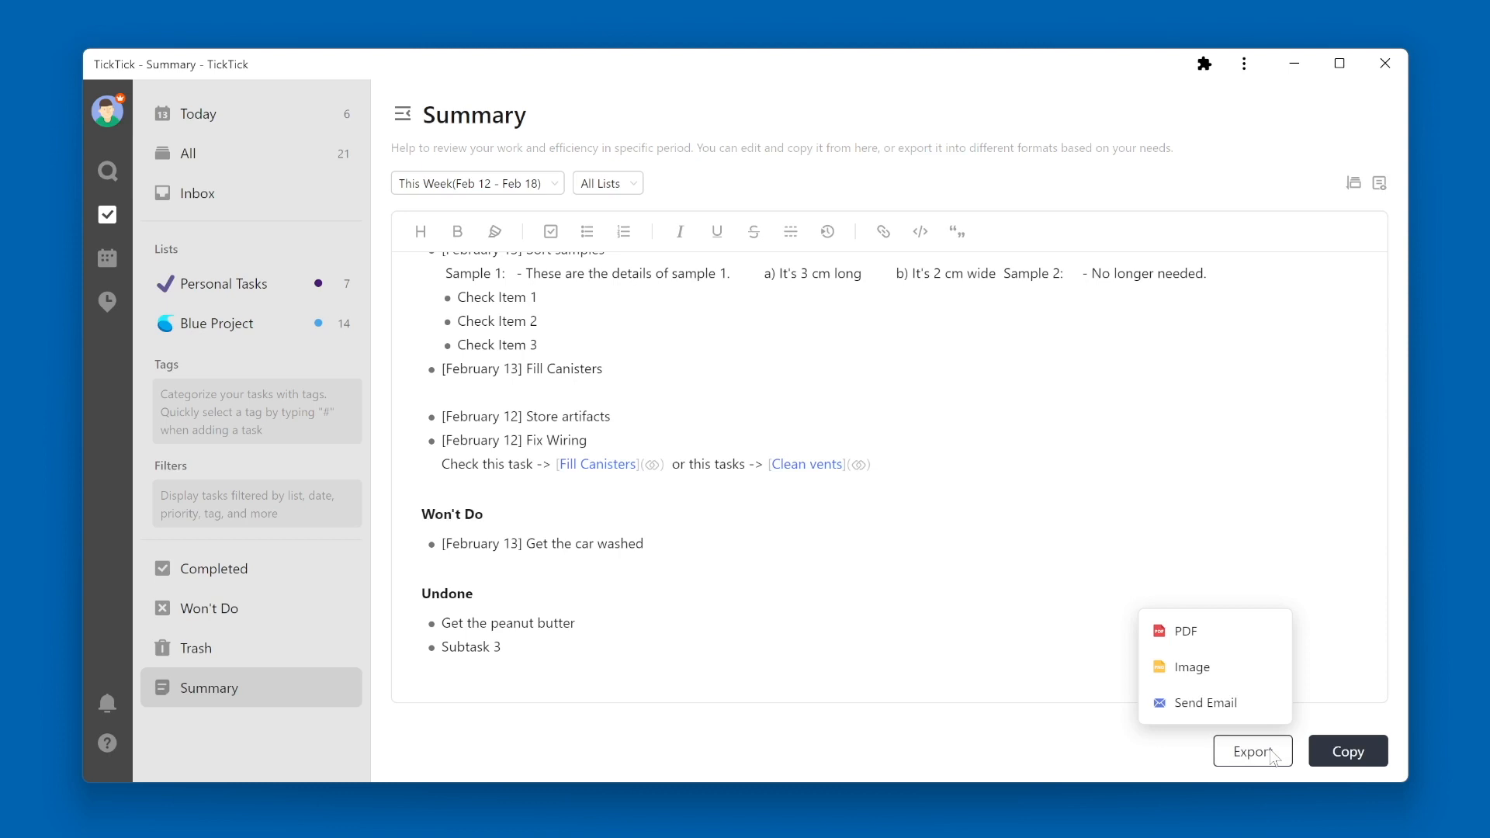
mouse_move(1273, 759)
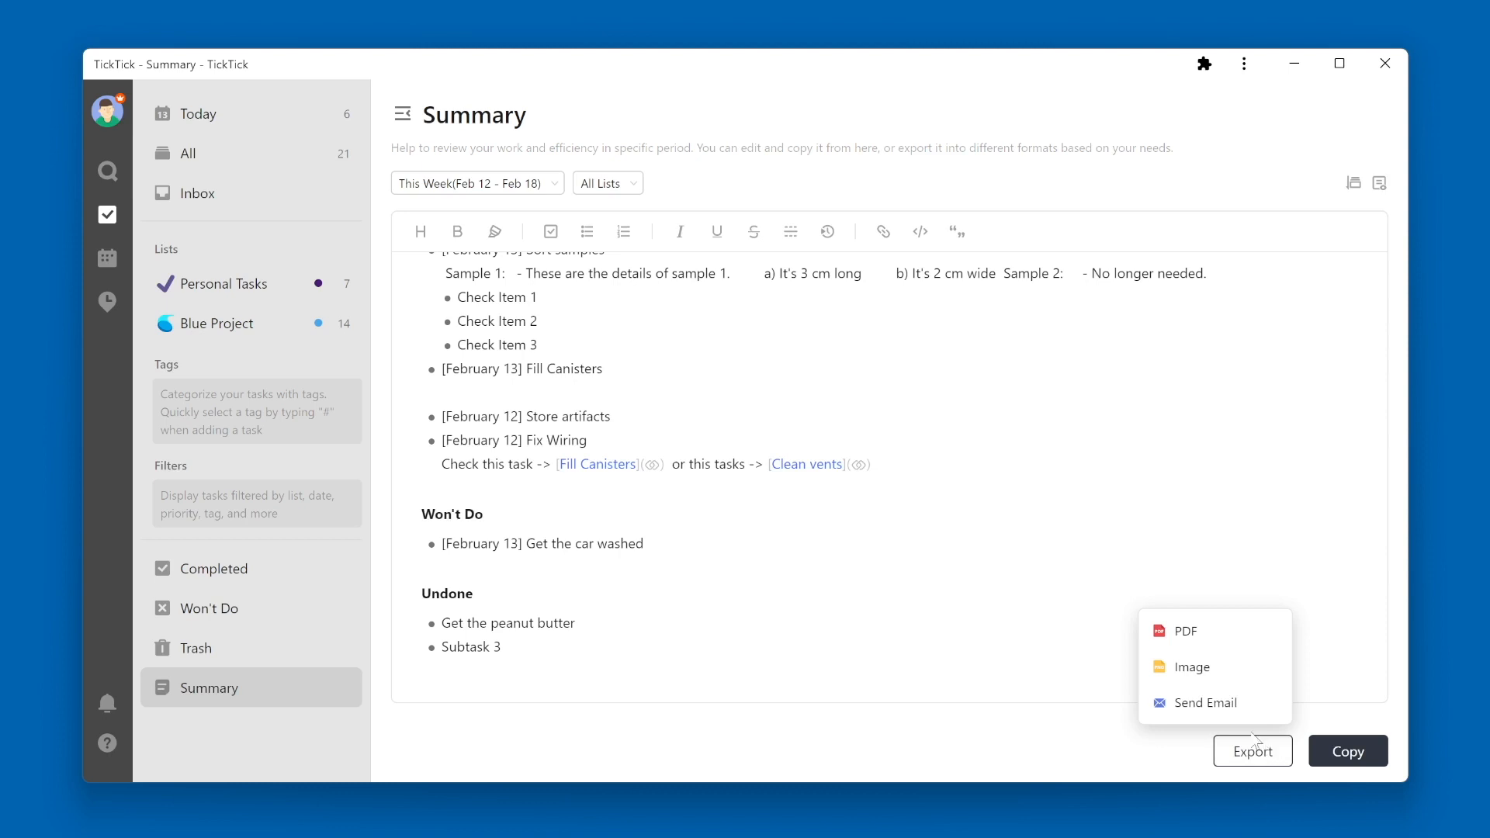
mouse_move(1254, 751)
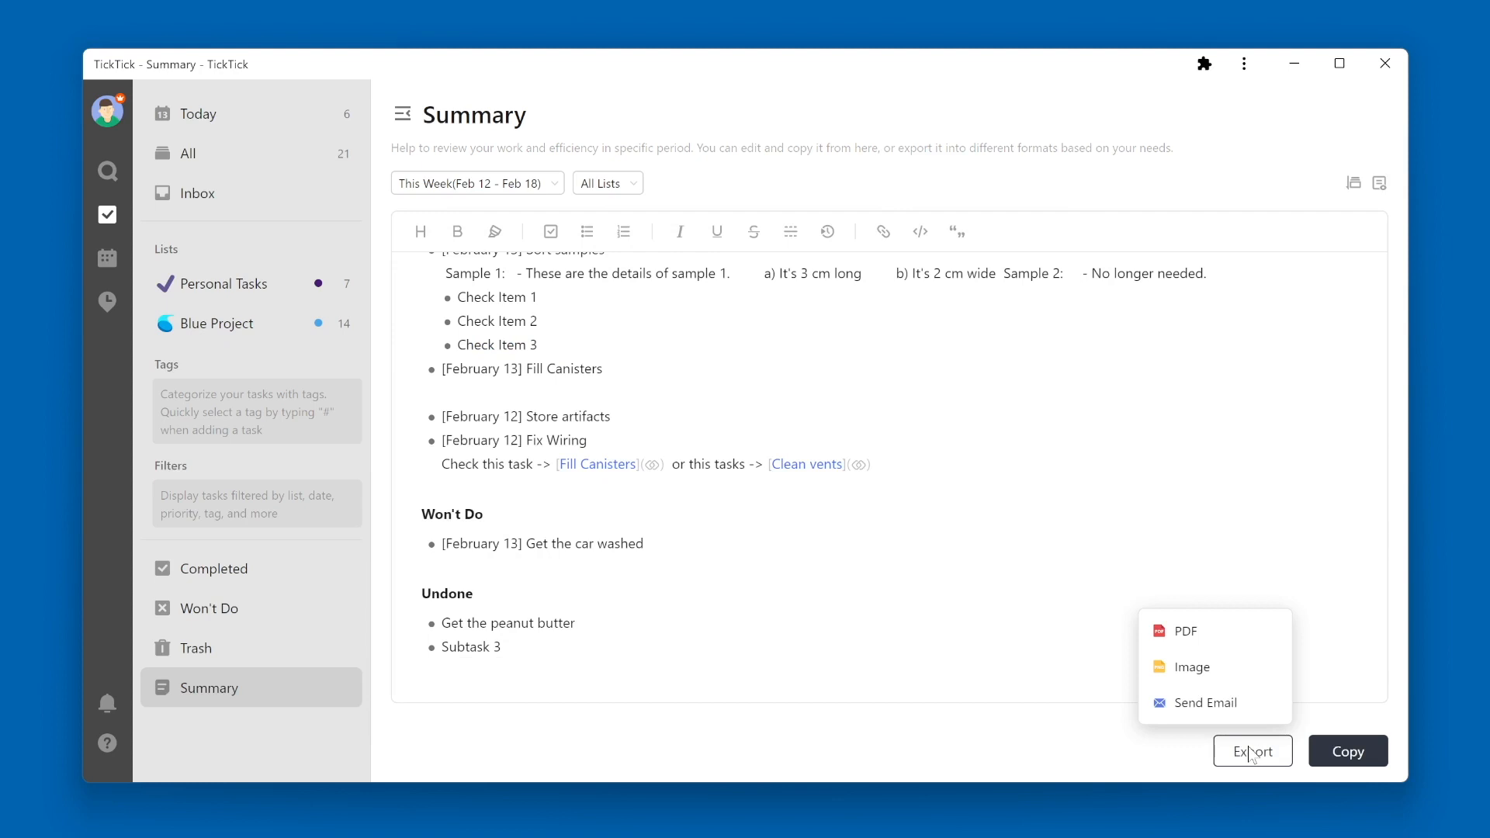
mouse_move(1231, 666)
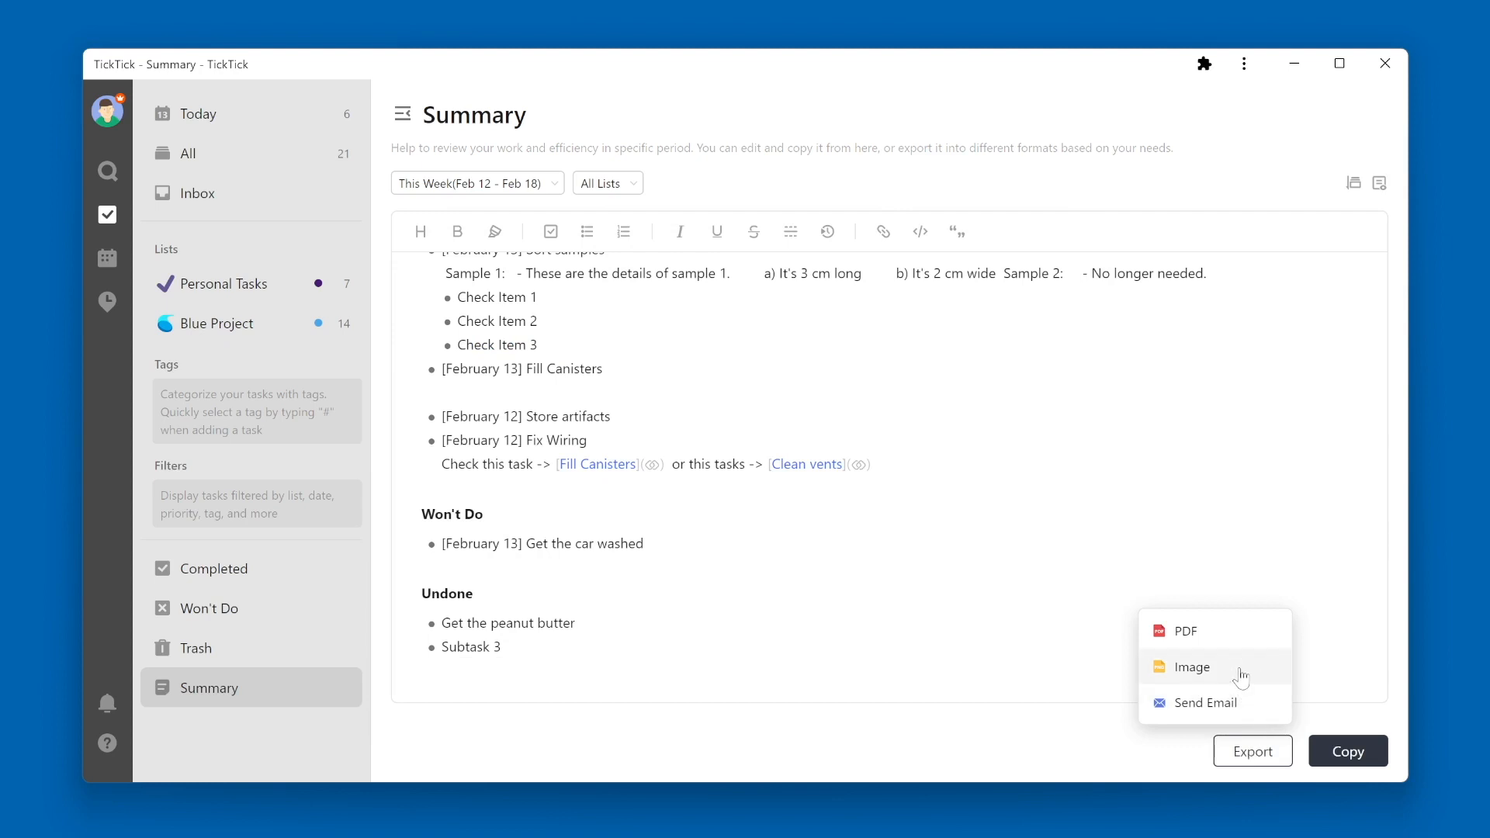
click(1189, 666)
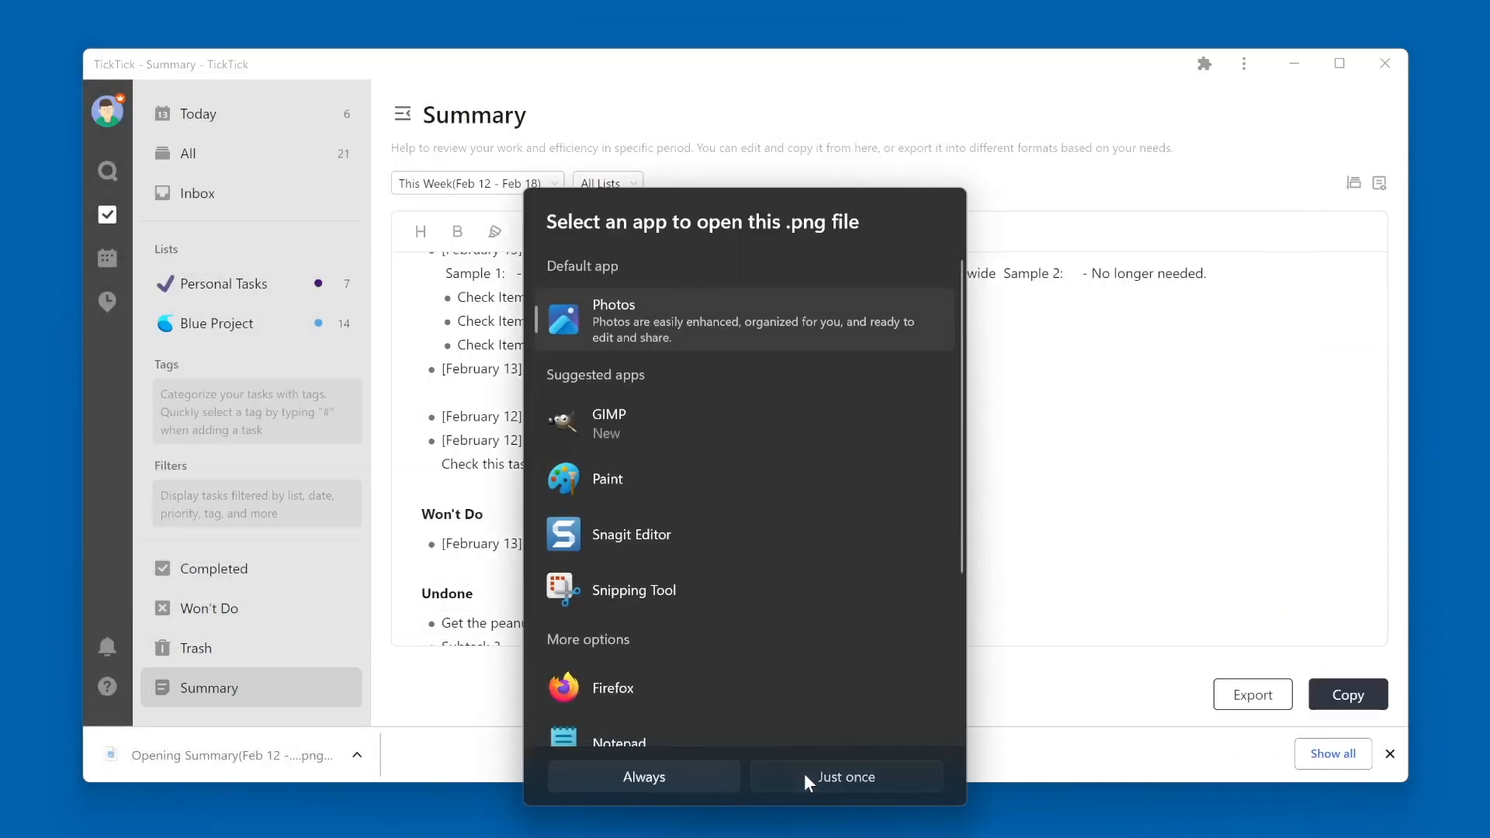
View the exported PNG in Photos just once, then close the viewer
click(845, 776)
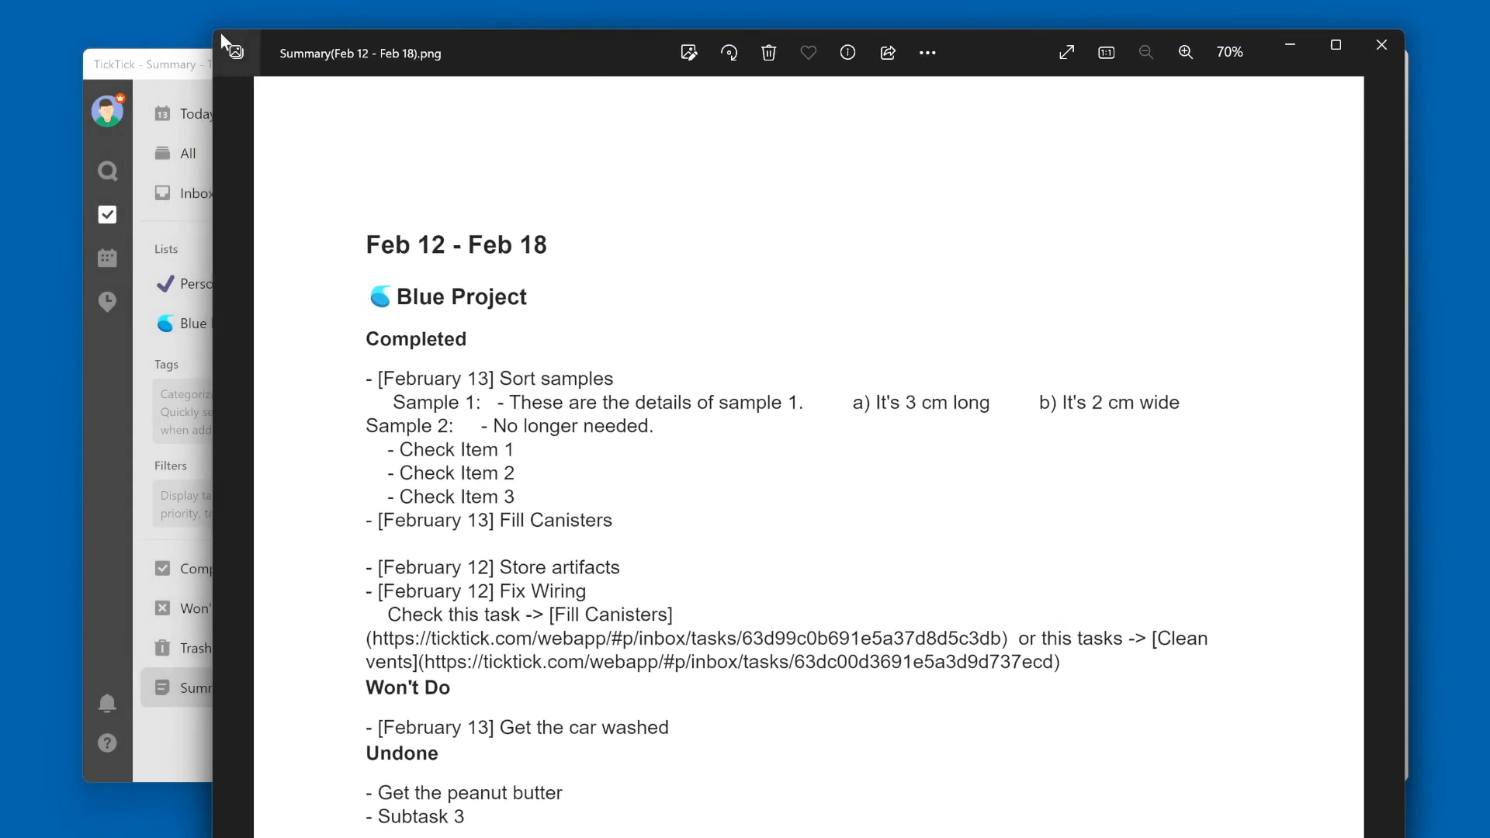
mouse_move(638, 320)
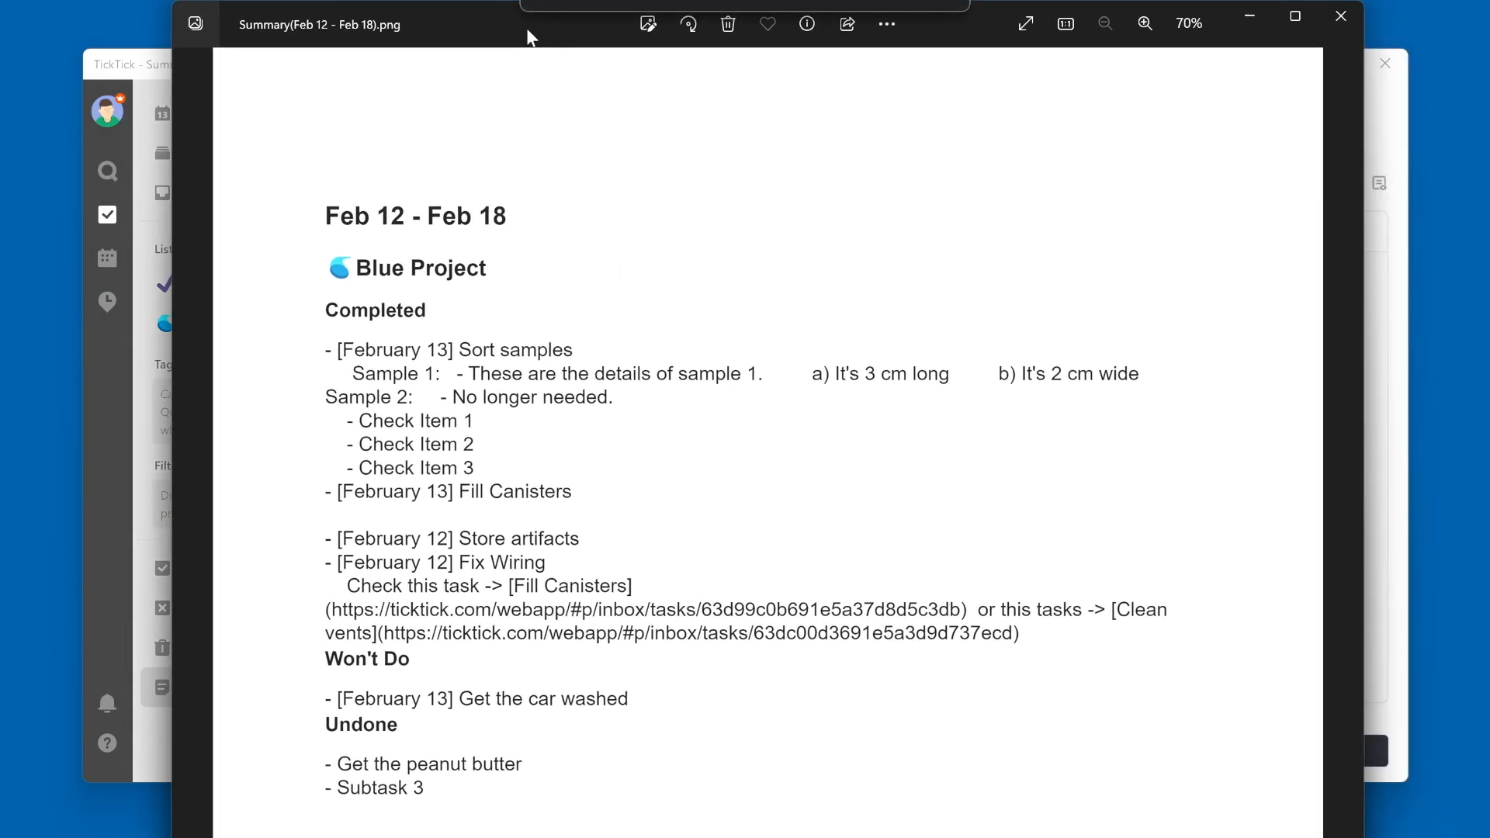
mouse_move(1341, 17)
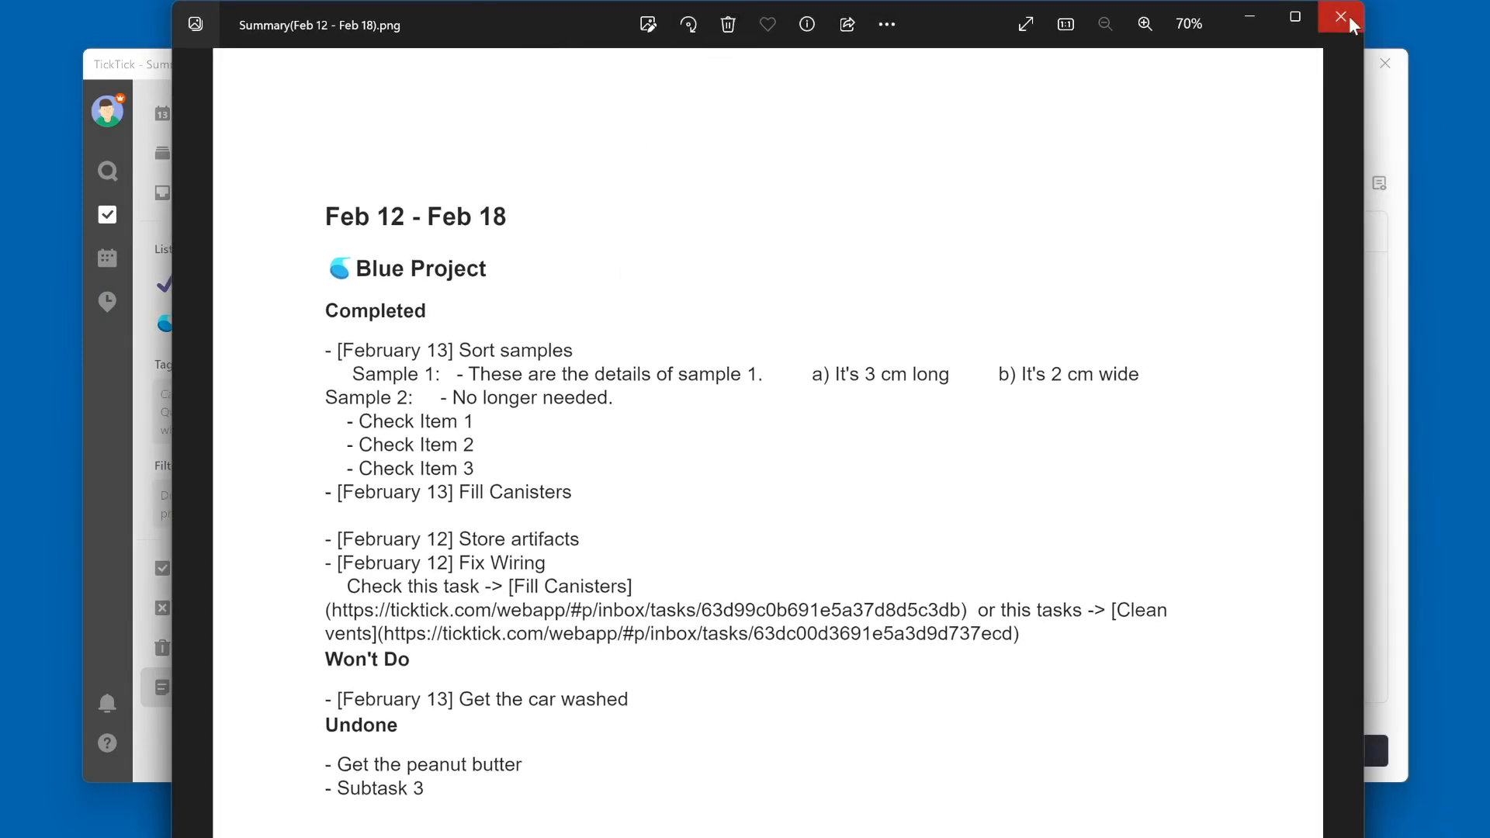
click(1341, 18)
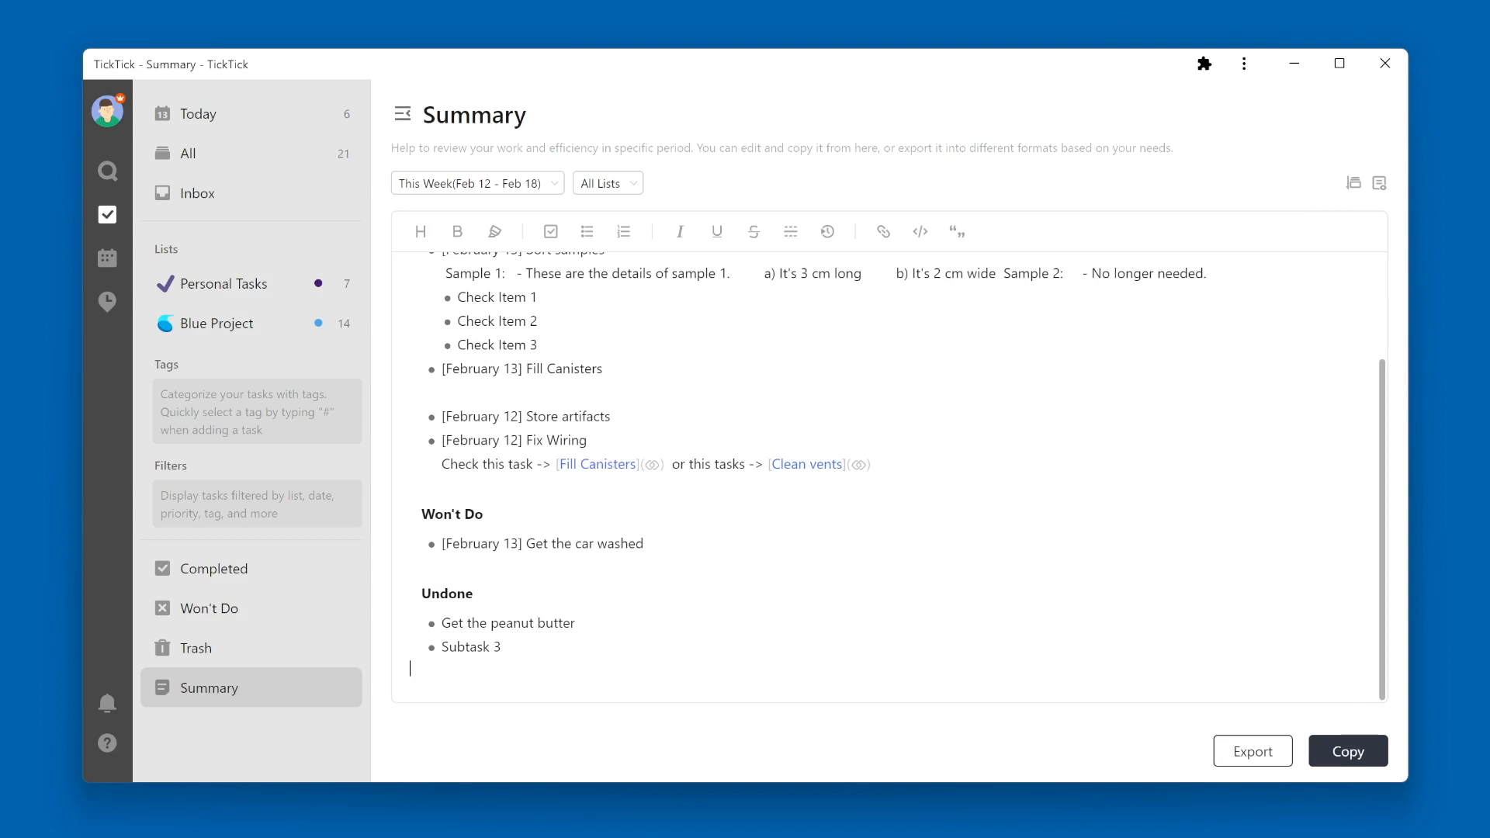
Bring up the copy formats — Markdown, Rich Text, Plain Text — for the summary
click(1347, 751)
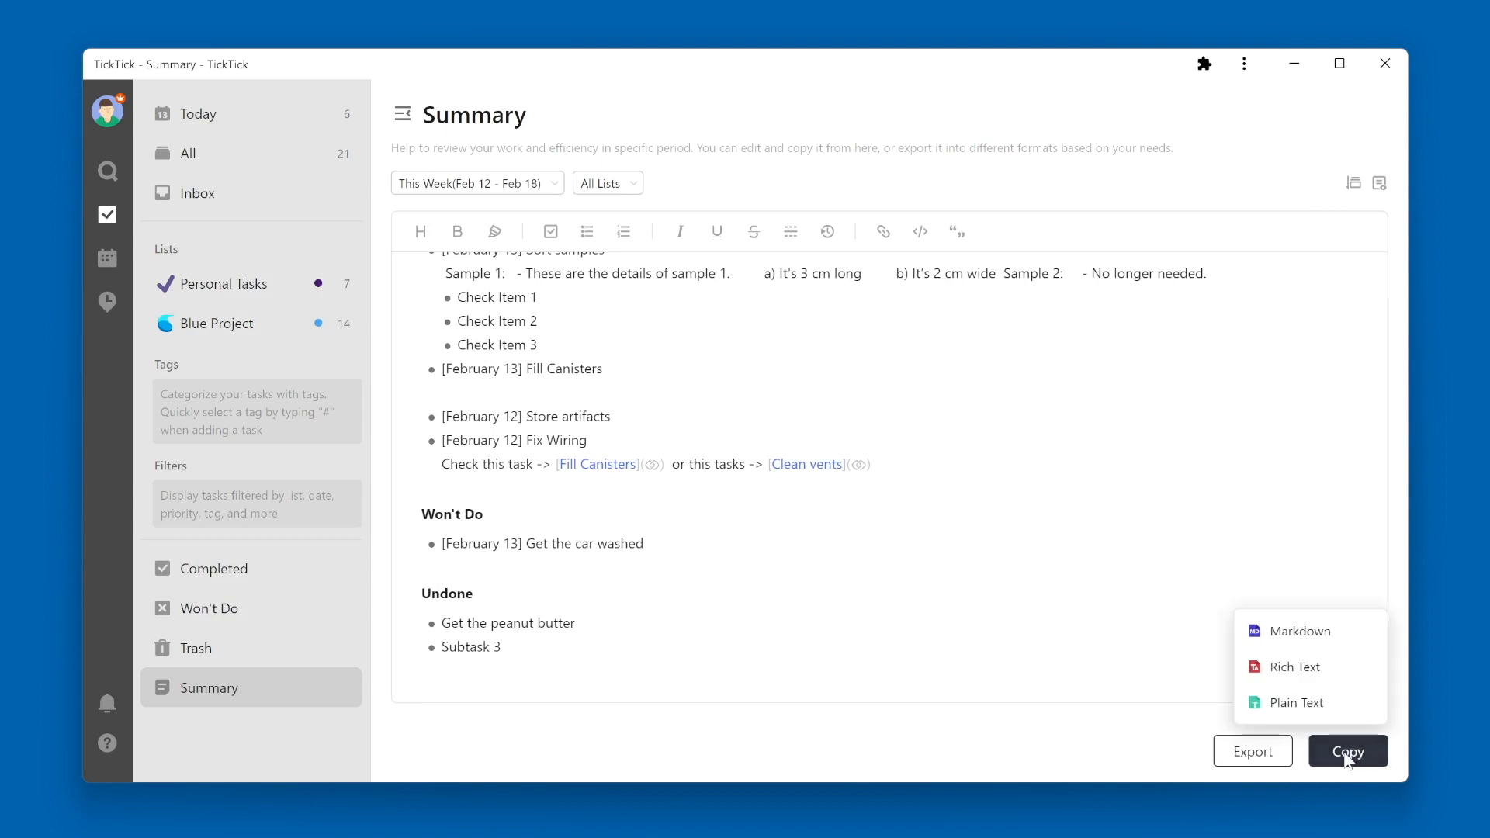
mouse_move(1297, 631)
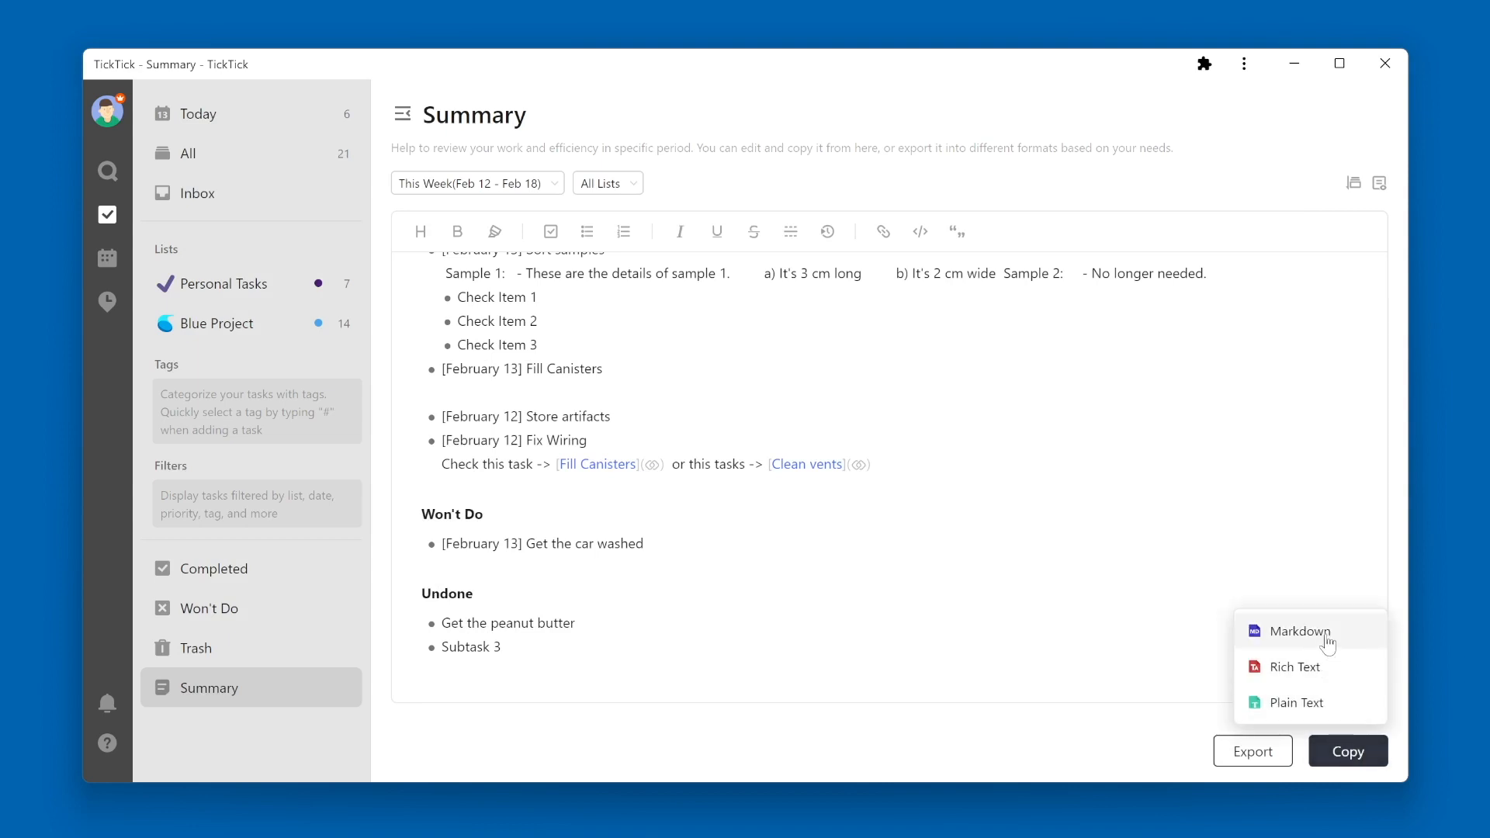
mouse_move(1335, 666)
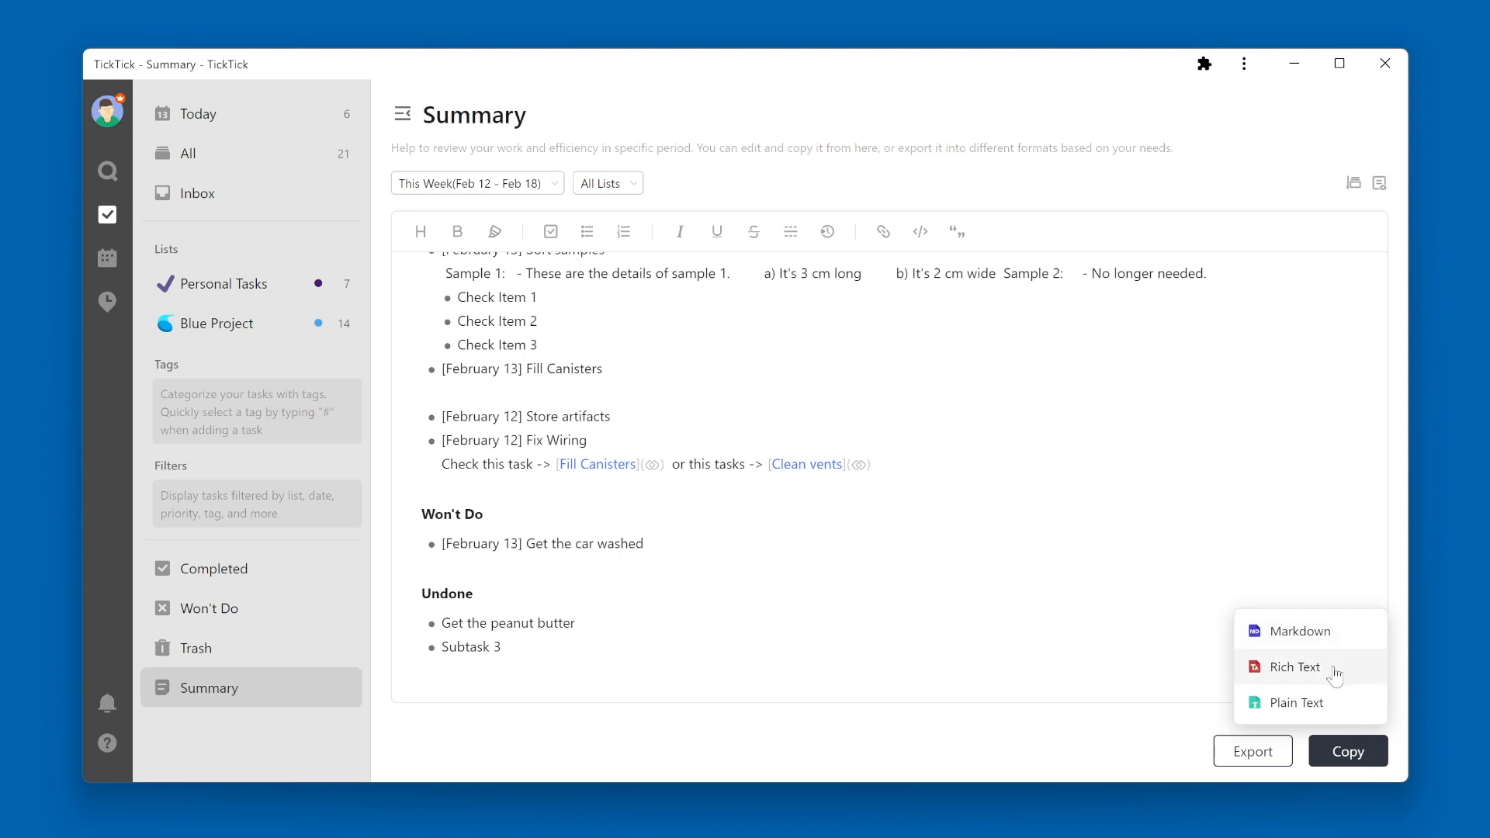
mouse_move(1294, 701)
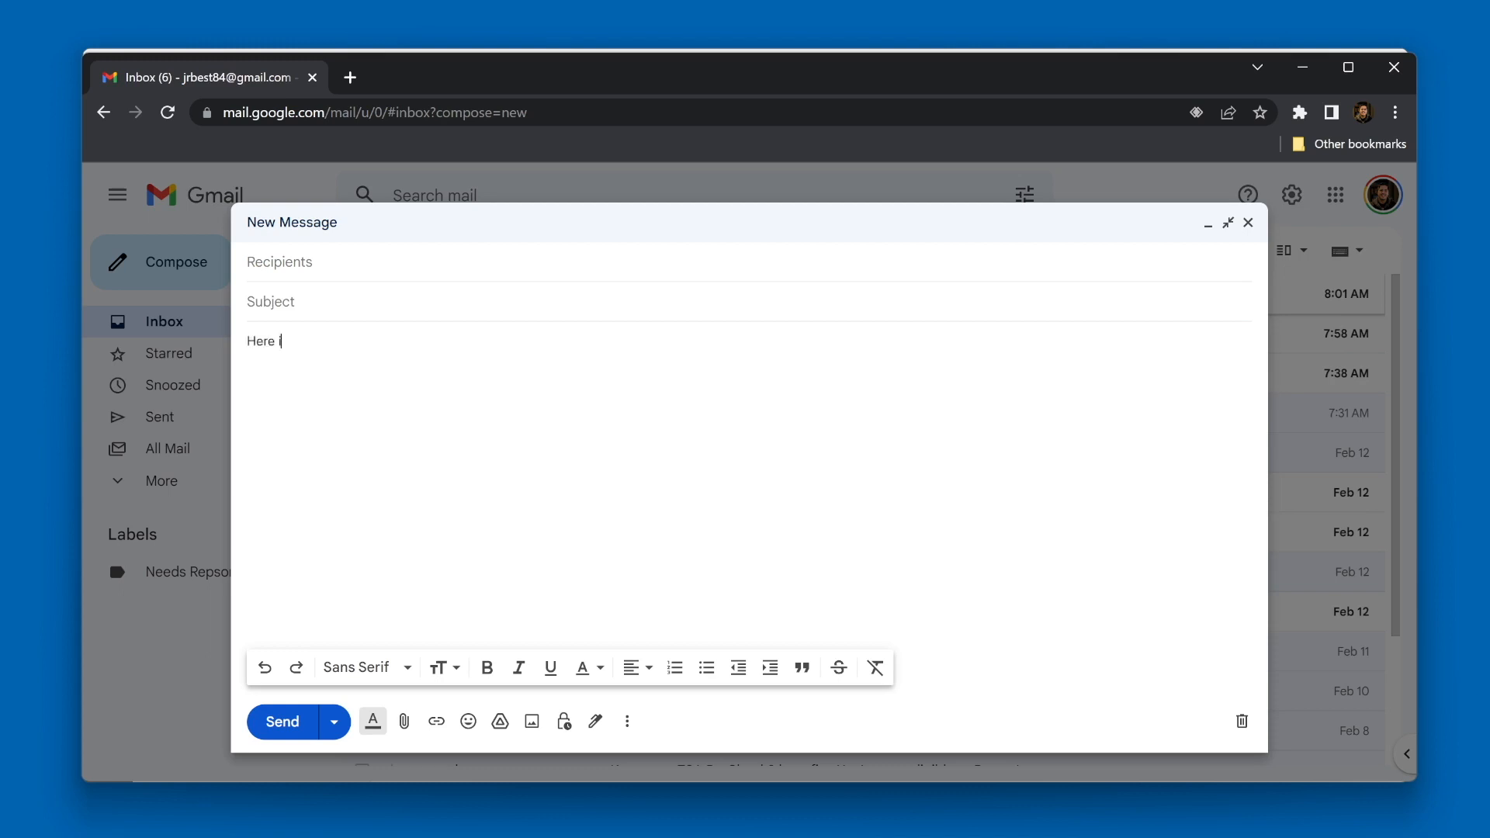
Write the intro line 'Here is my summary for the week:' and paste the weekly summary into the draft
text(is my summary for th)
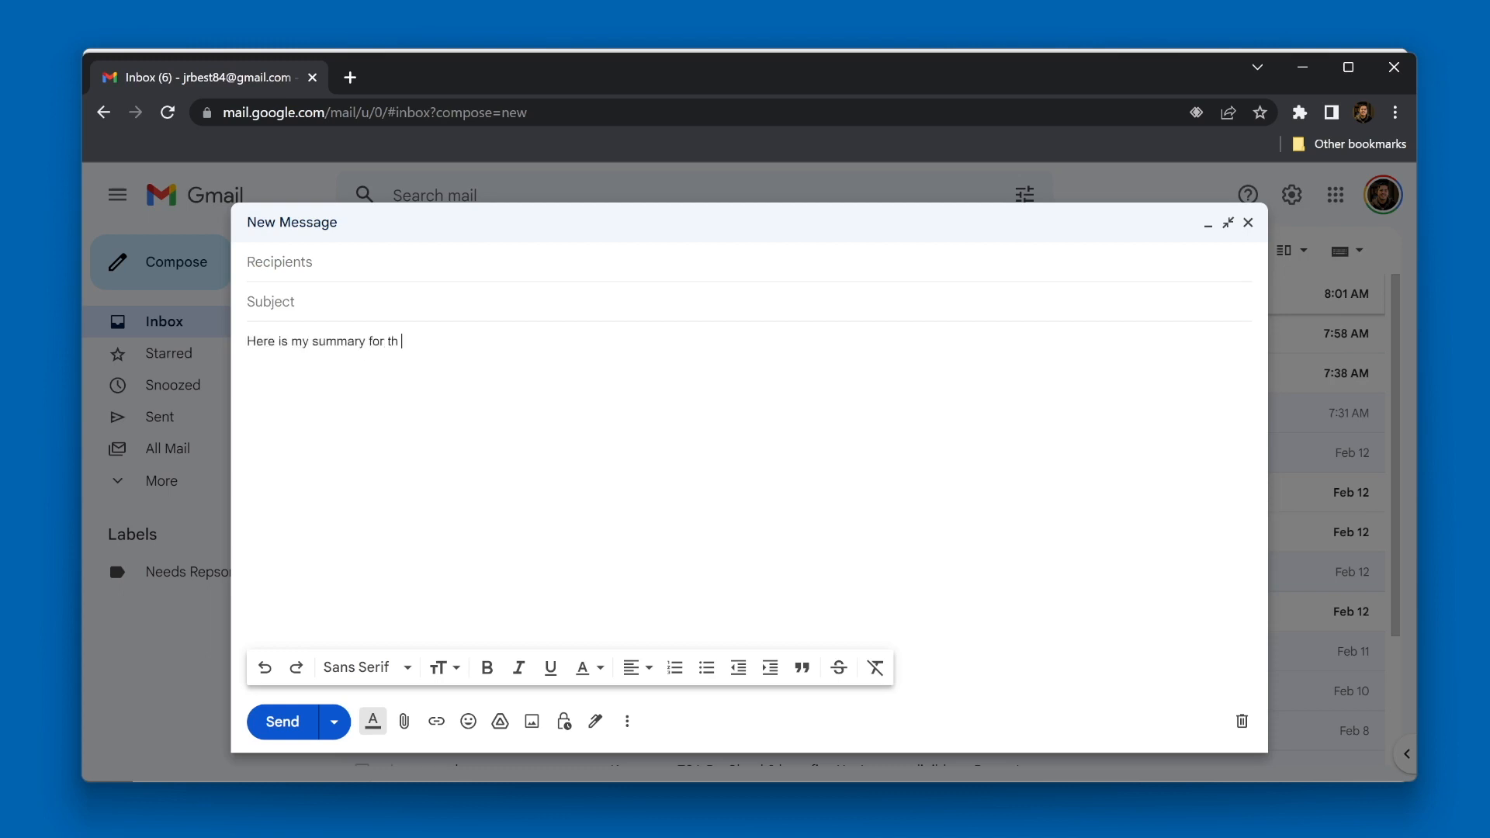
text(e week:)
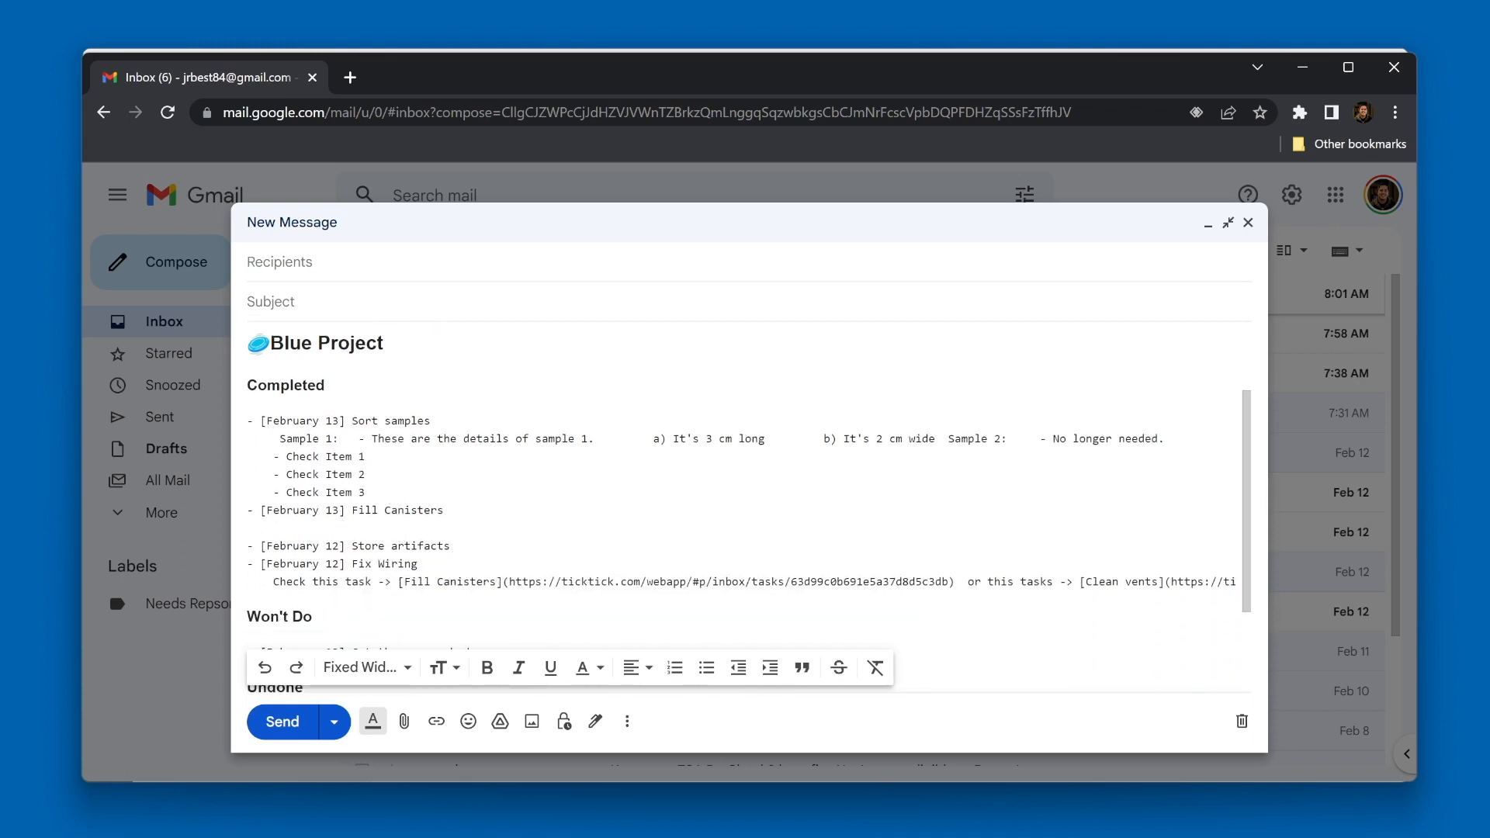
scroll(down, 3)
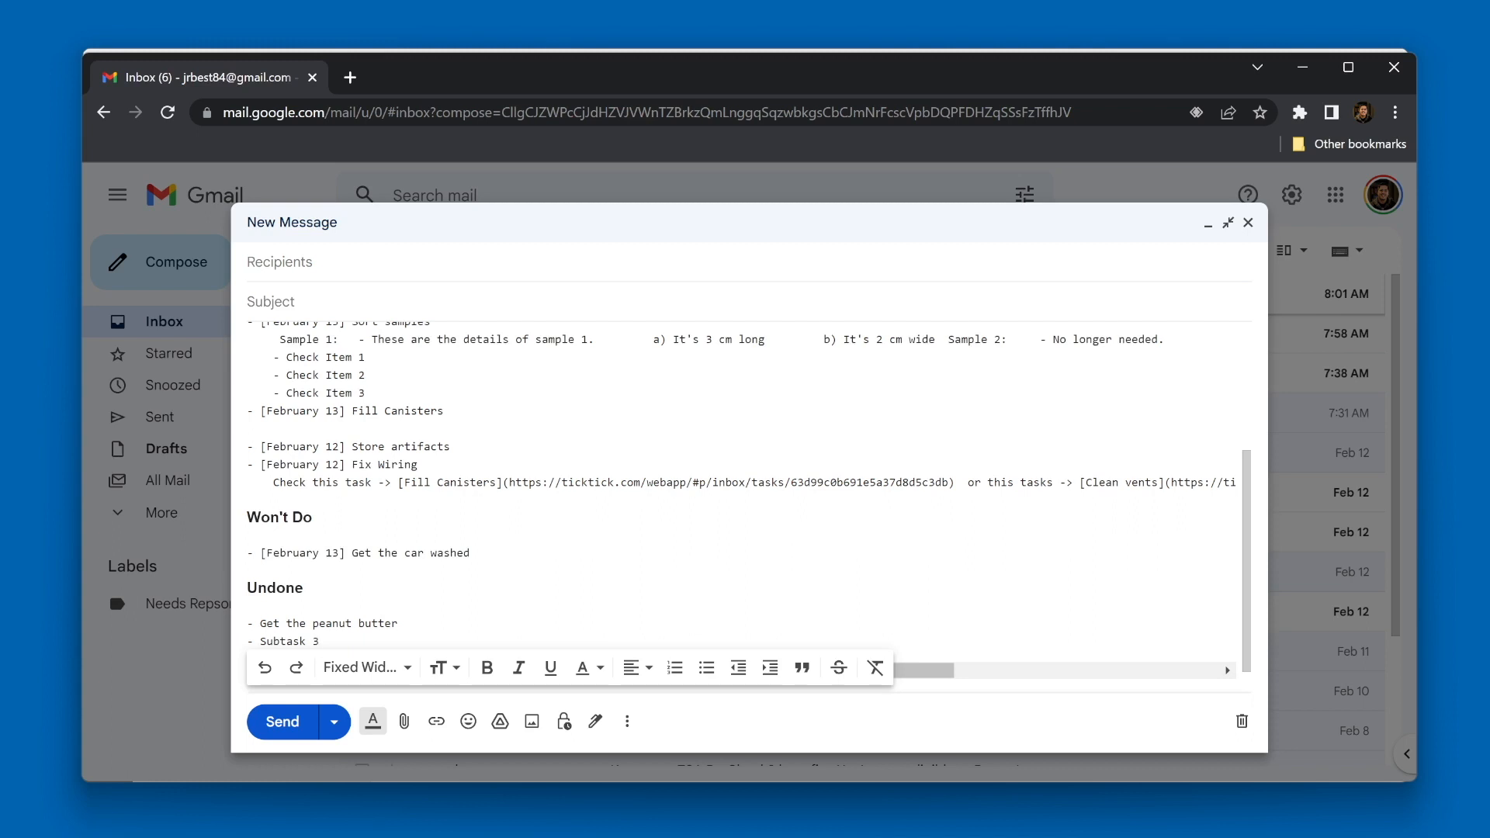
scroll(up, 3)
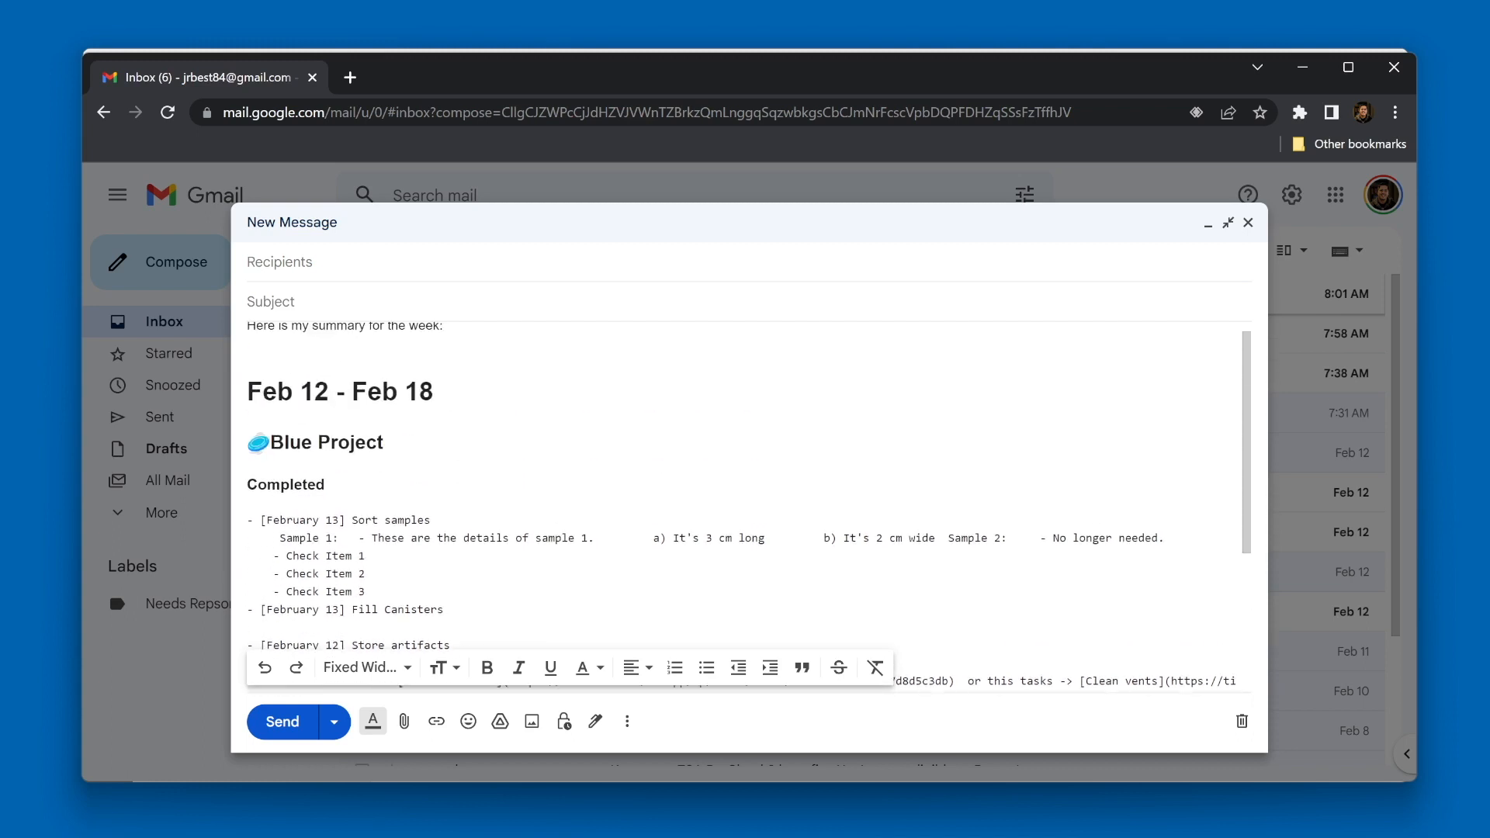